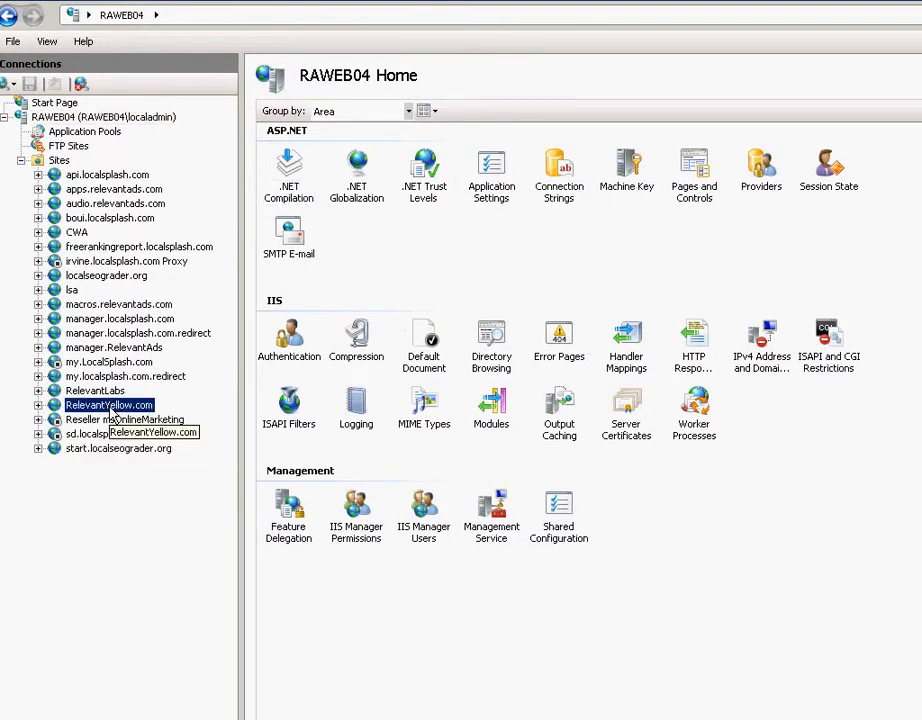
Open RelevantYellow.com's Logging settings and select the G:\Logs log directory path.
left_click(39, 405)
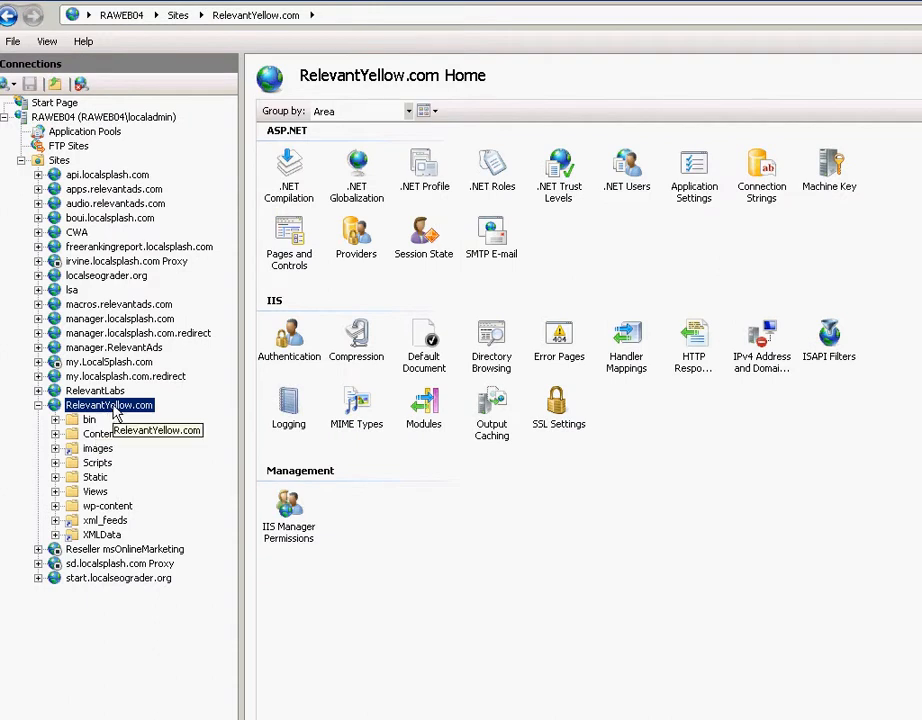
double_click(288, 405)
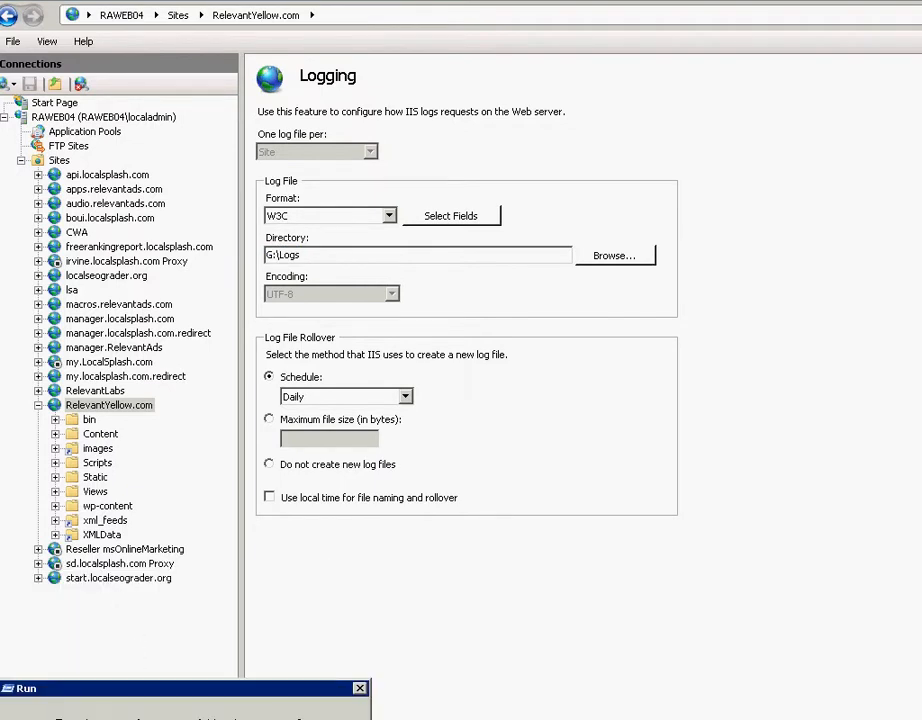
left_click(615, 255)
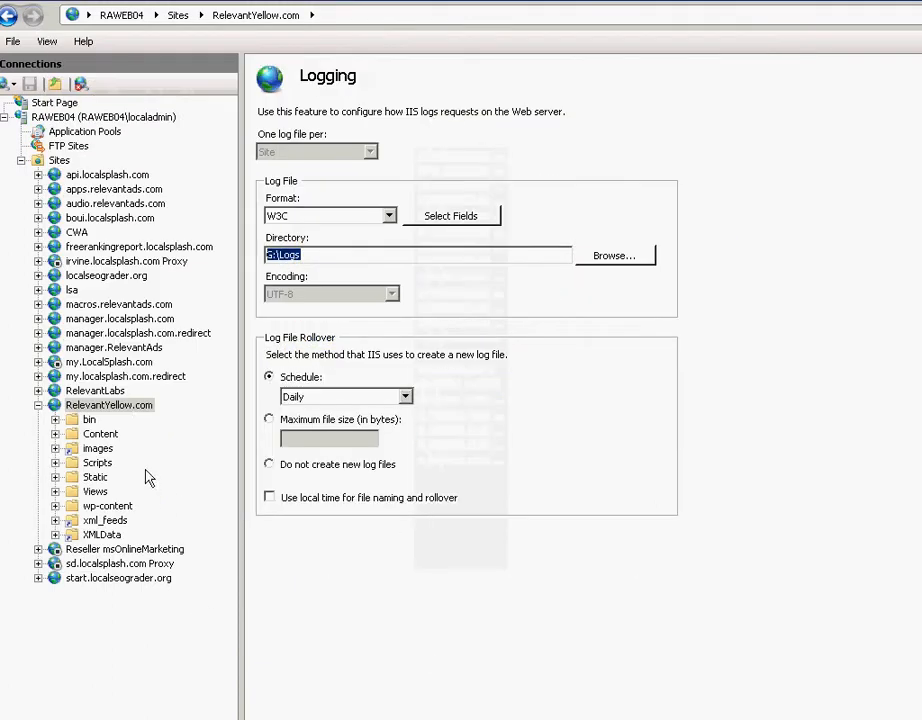
Explore the RelevantYellow.com site to reach the G:\Logs\W3SVC13 daily log folder.
right_click(109, 404)
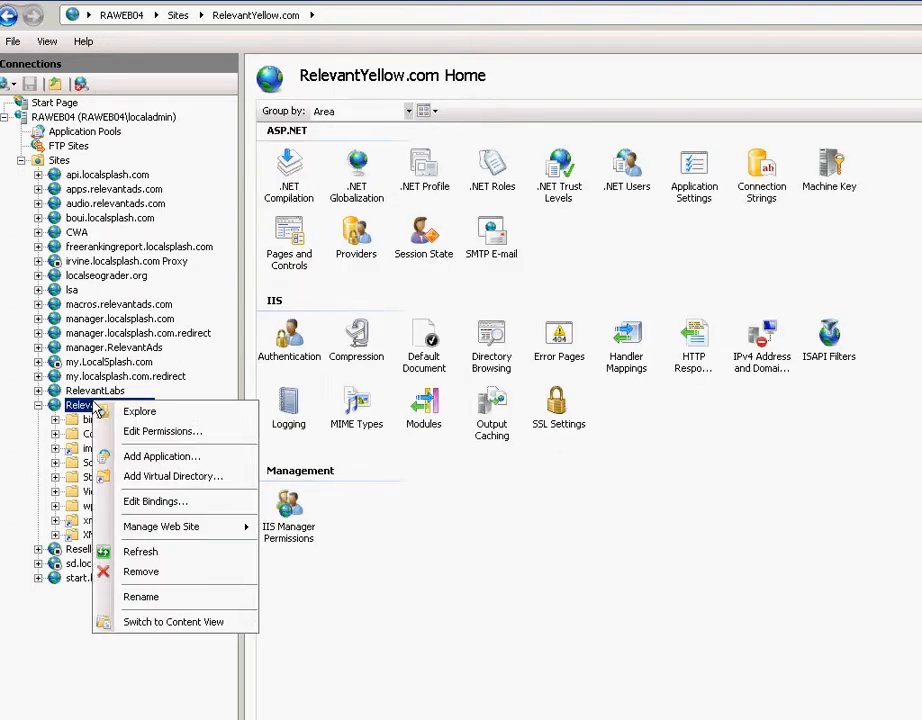
mouse_move(140, 411)
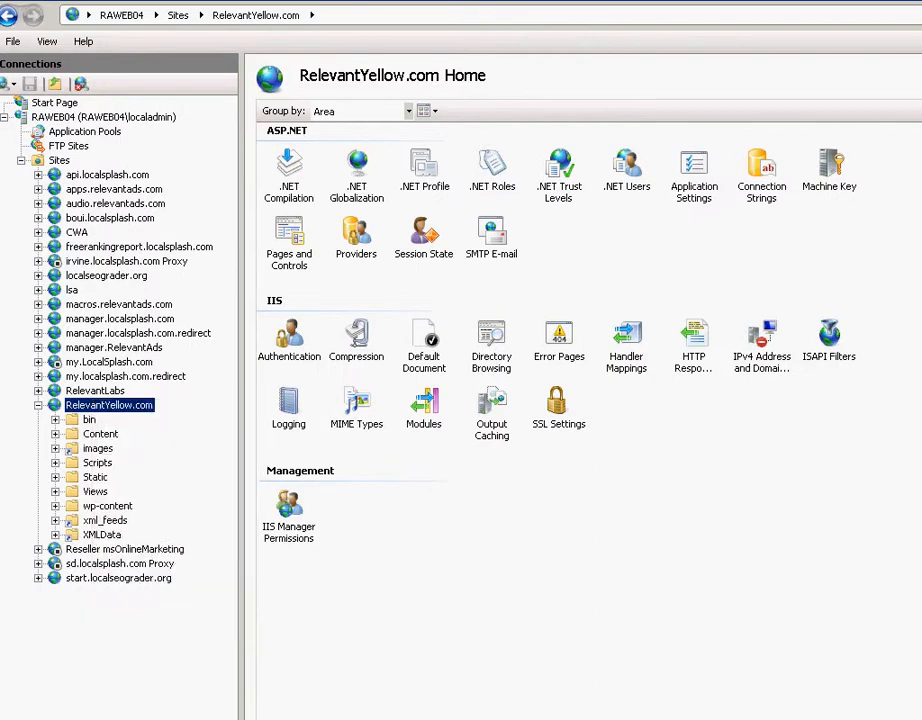
left_click(109, 404)
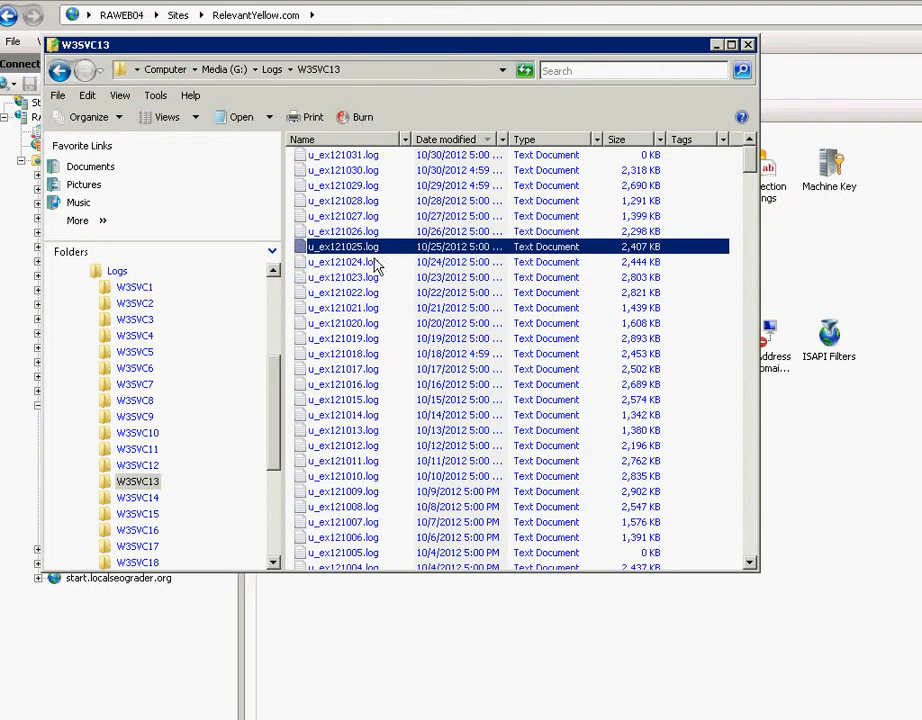
Open u_ex121028.log in Notepad and select the GET method and client IP 157.55.112.205.
double_click(341, 200)
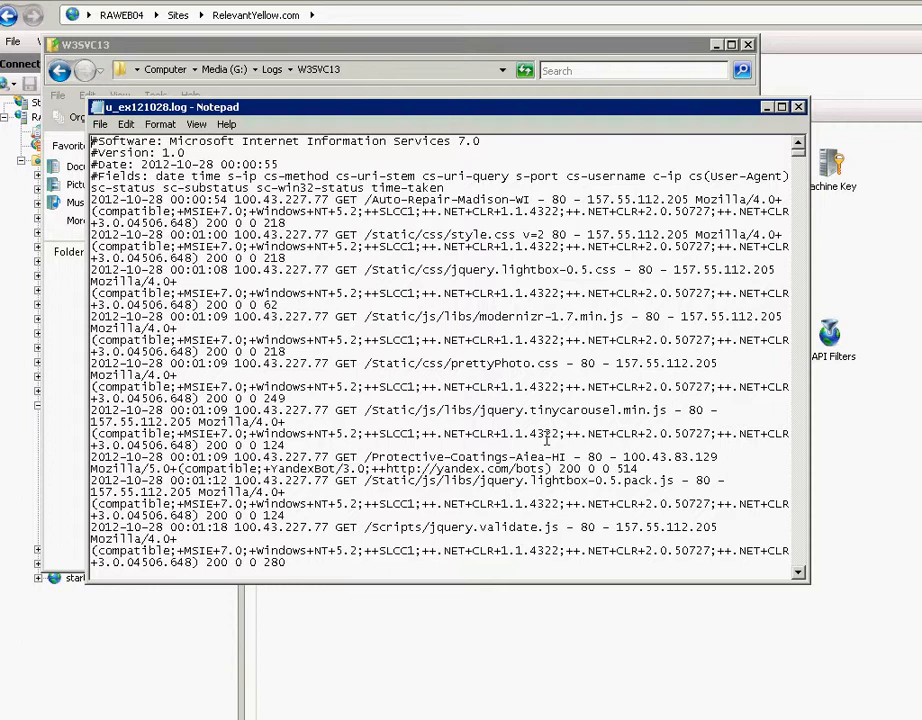
mouse_move(510, 368)
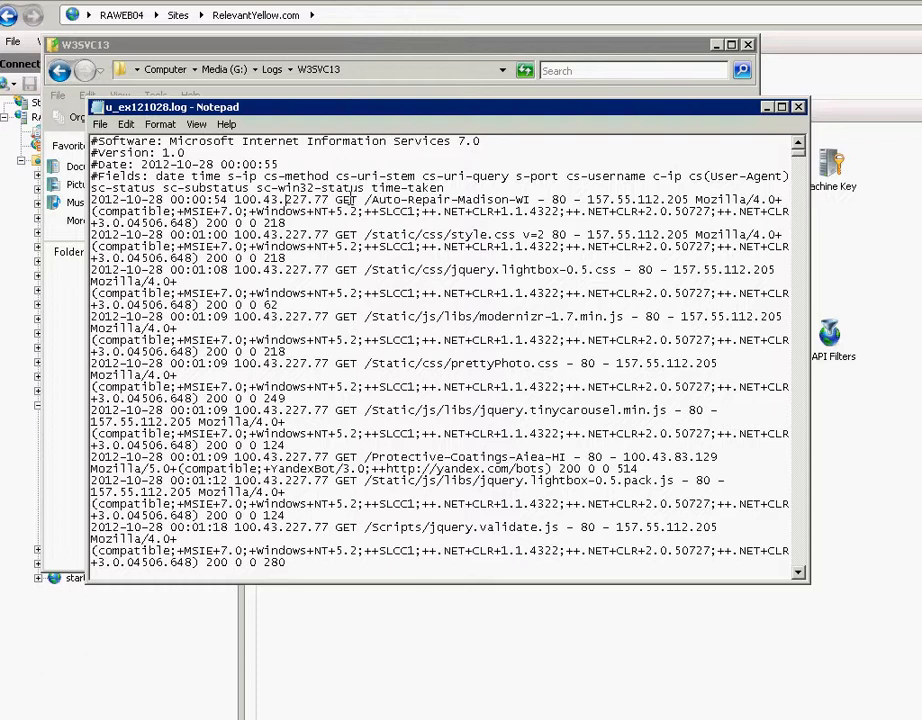
mouse_move(427, 218)
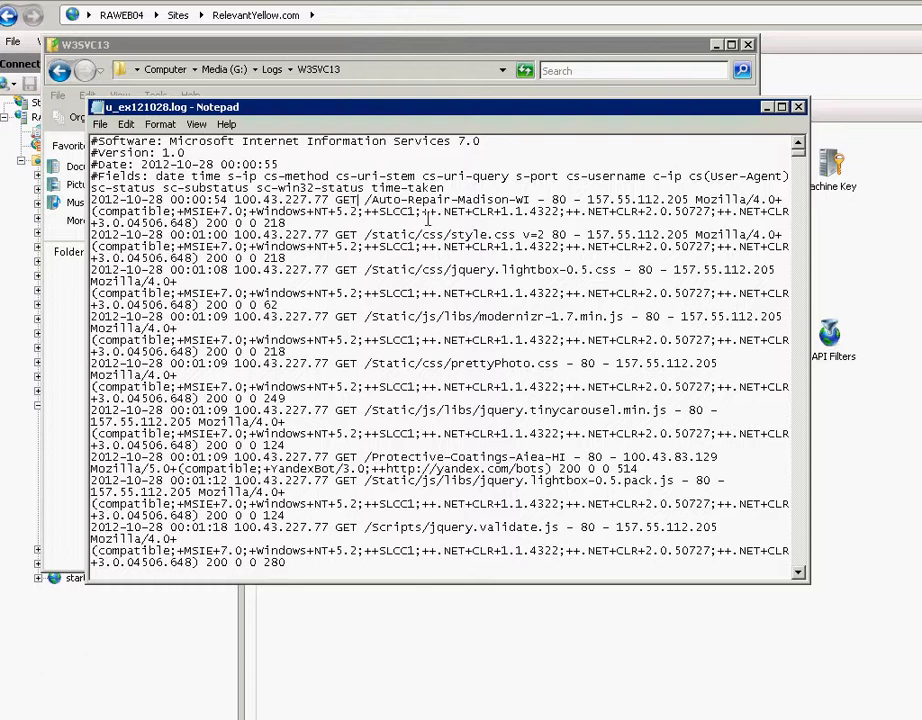
double_click(437, 199)
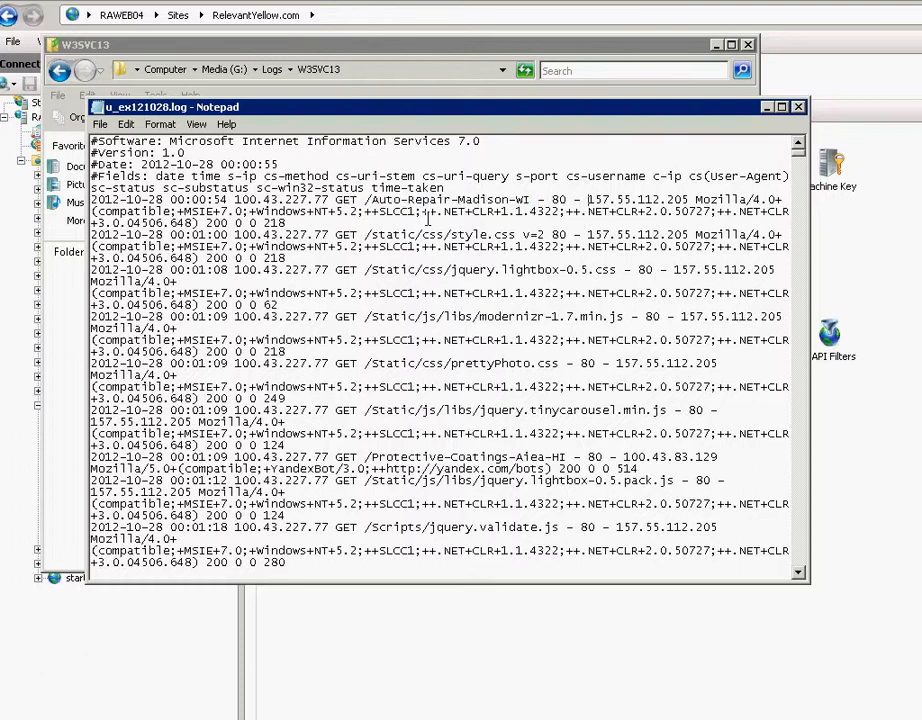
left_click_drag(589, 199, 699, 199)
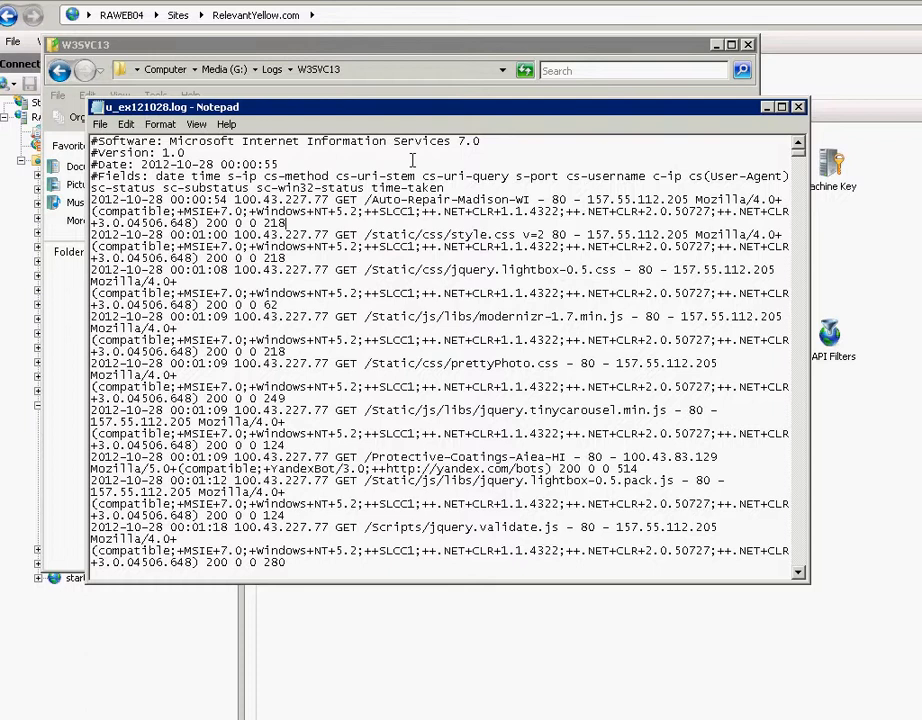
mouse_move(582, 192)
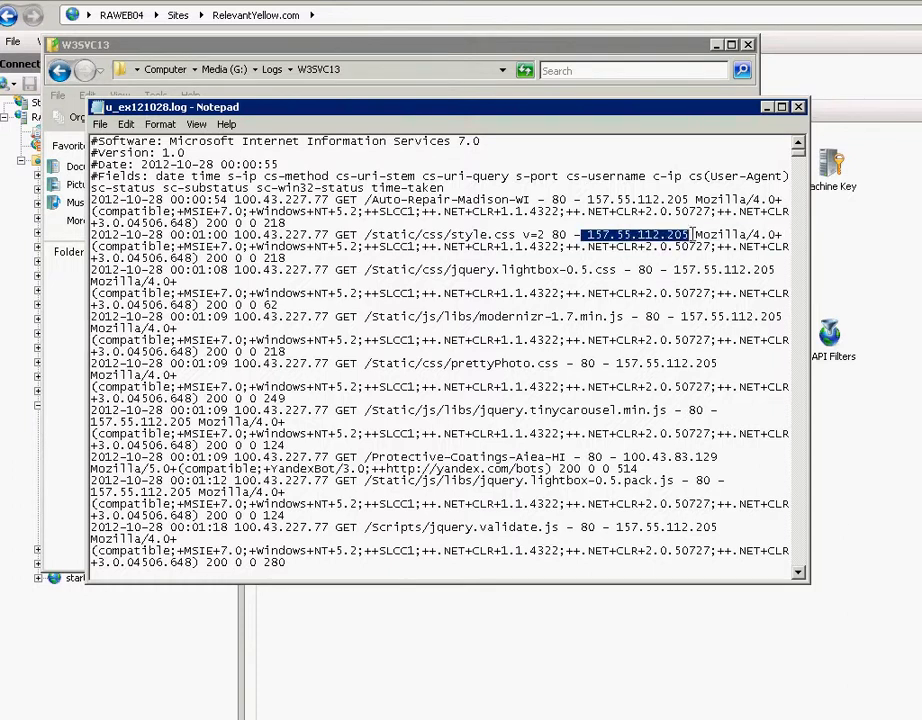
mouse_move(613, 453)
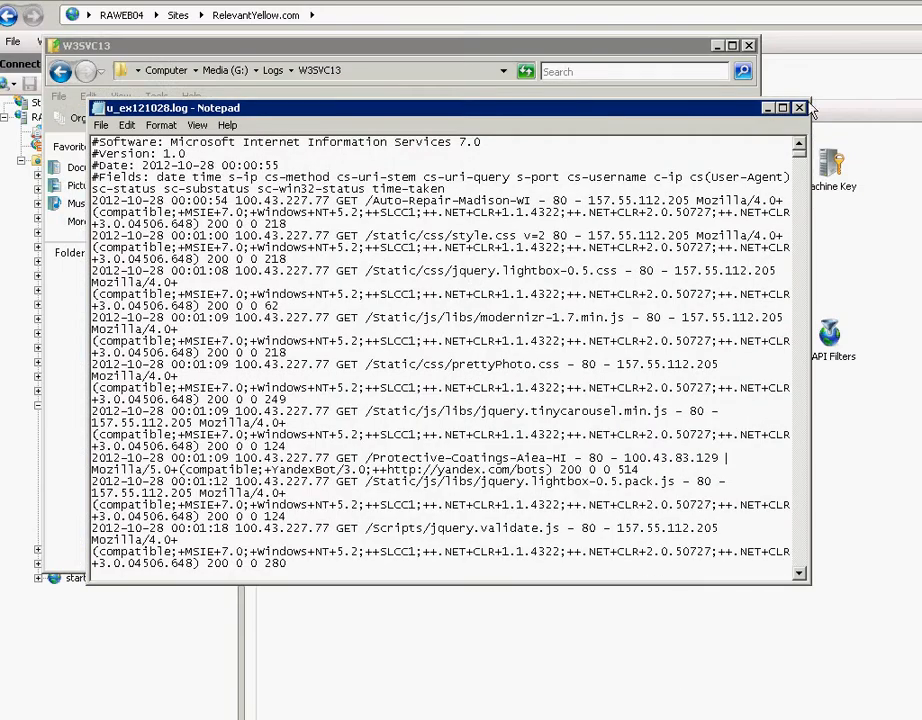
Select log files u_ex121015.log through u_ex121030.log together and bring up their actions.
left_click(799, 107)
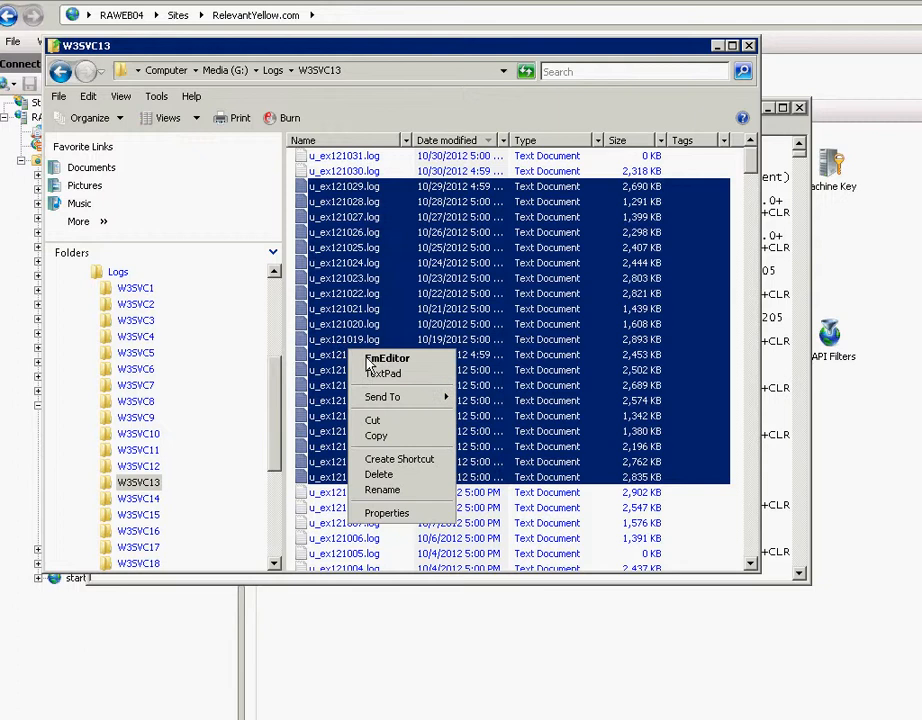
left_click(408, 461)
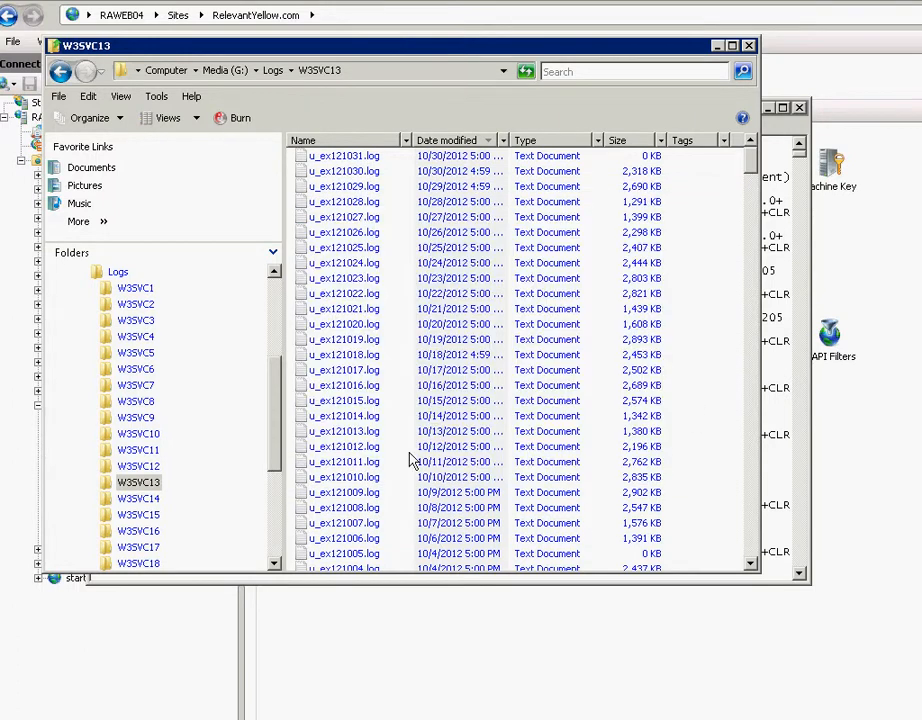
left_click(344, 400)
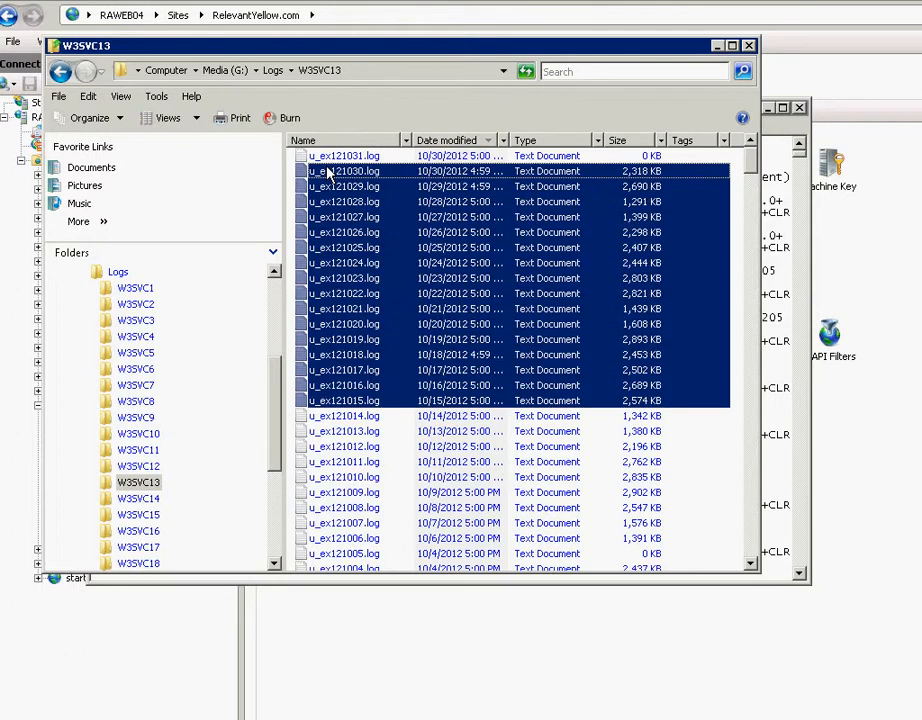
right_click(330, 170)
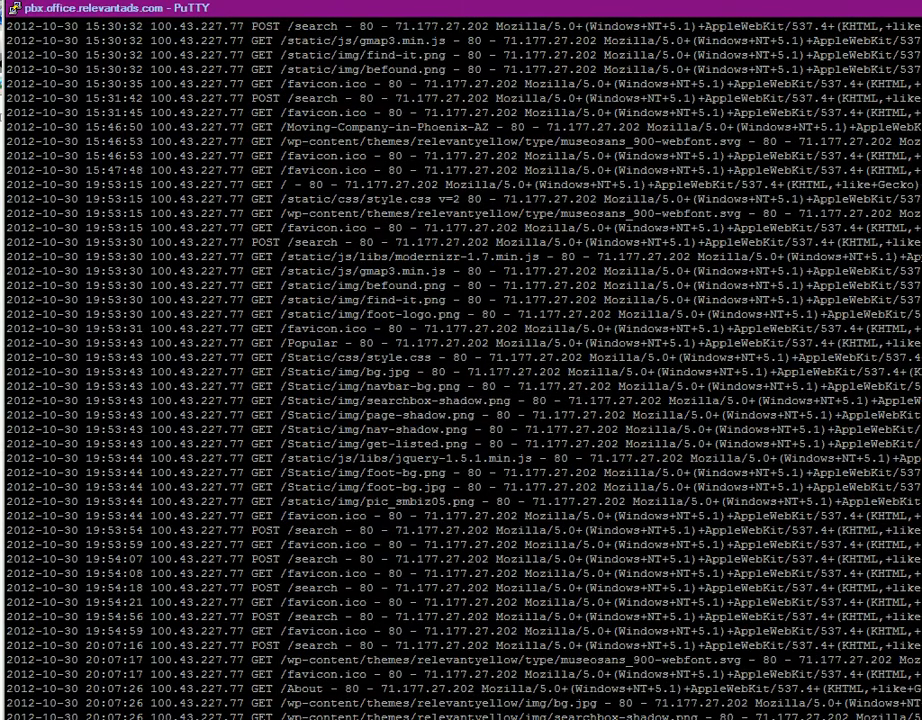
Concatenate every .log file into new.txt with cat *.log > new.txt.
scroll("down", 3)
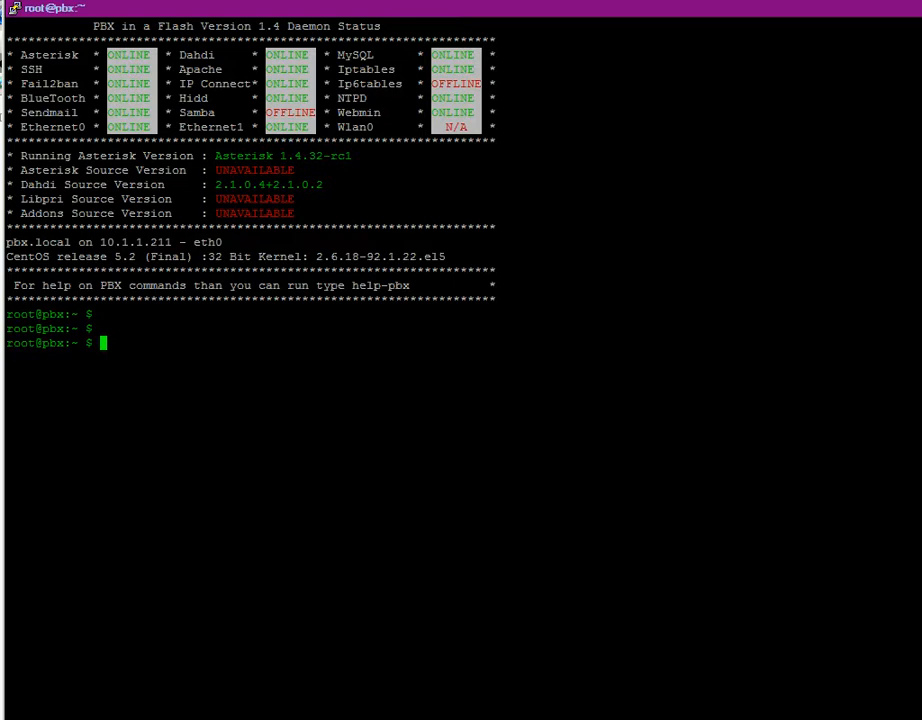
type("cat")
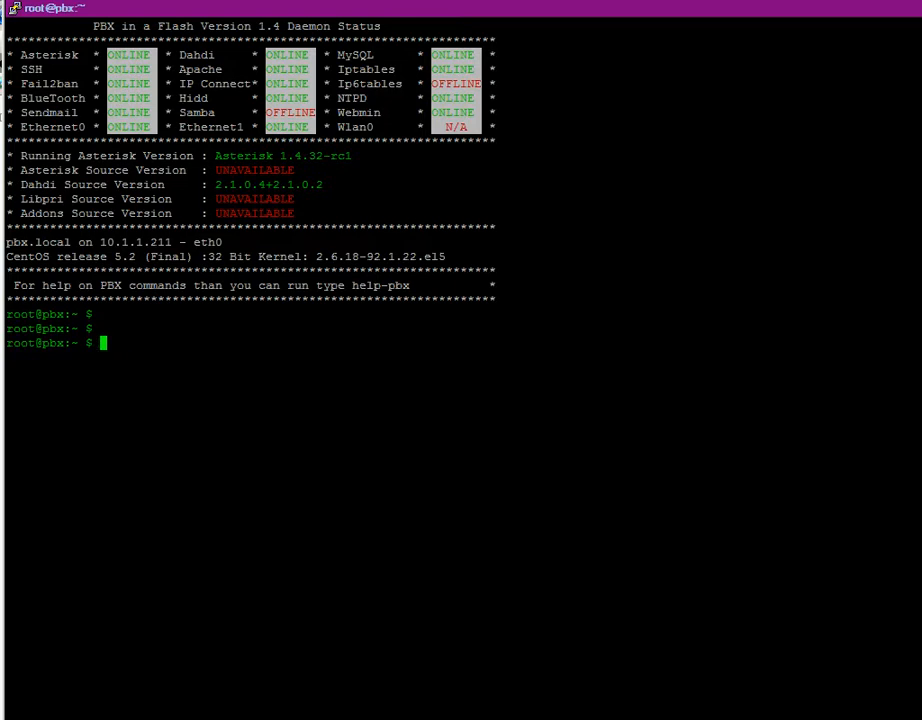
type("cat *.")
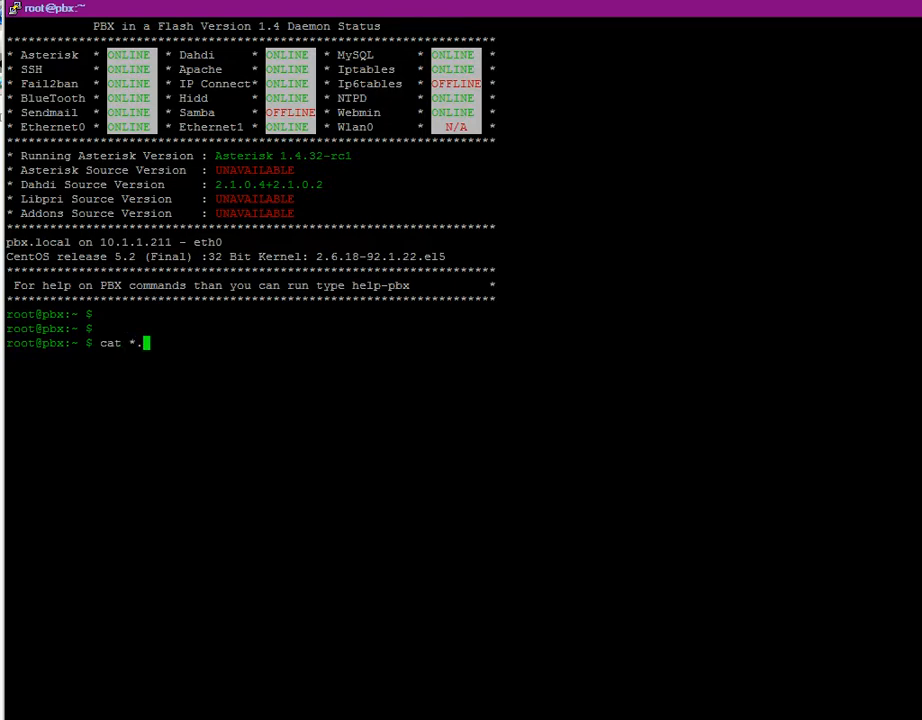
type("log >")
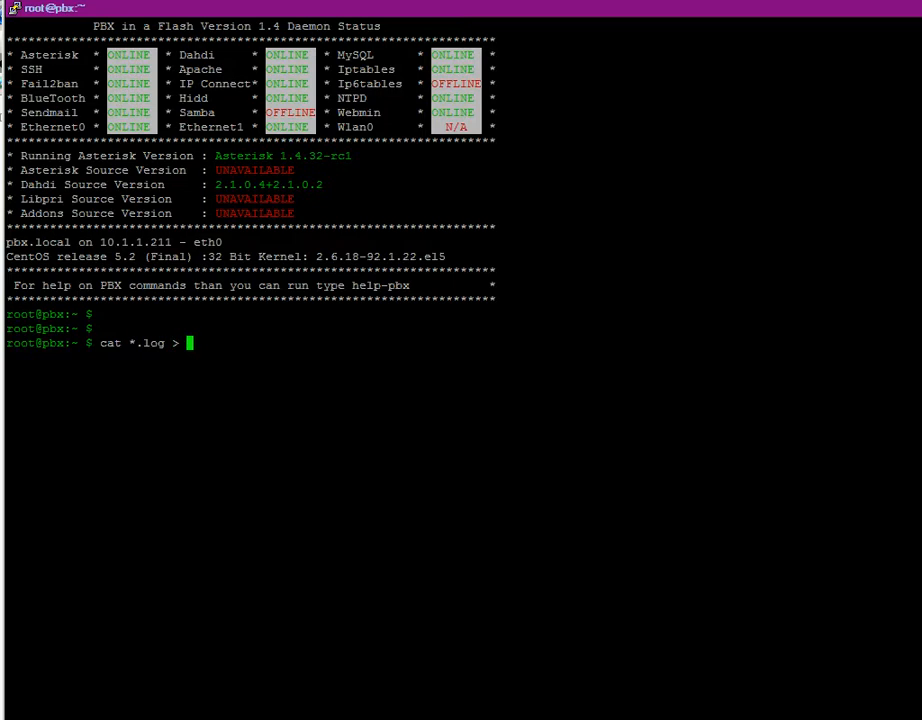
type("new.txt")
type("ls ry*log")
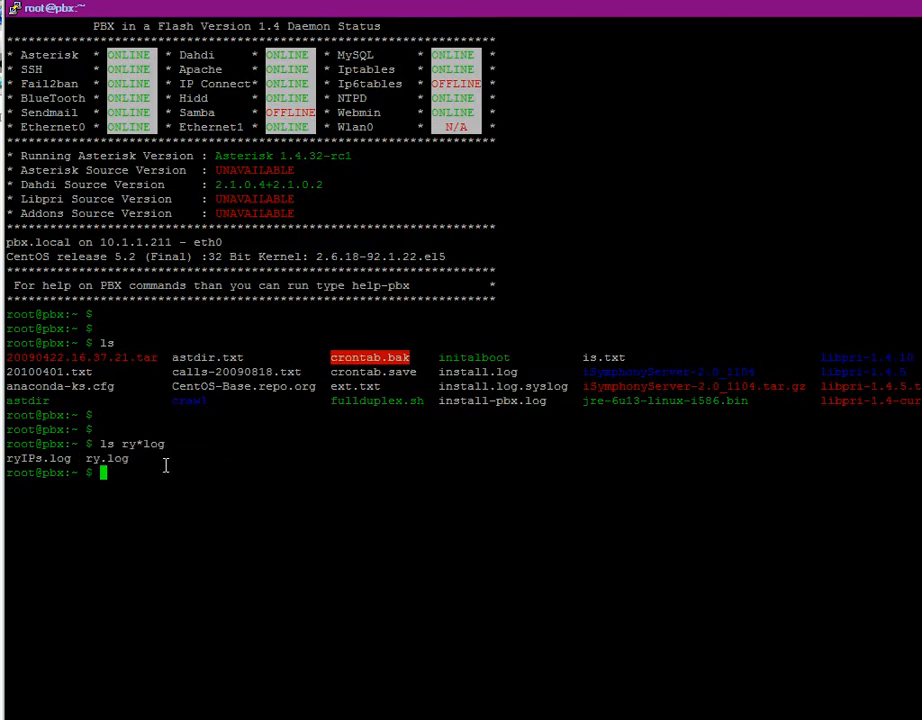
Print the combined ry.log with cat and scroll through its entries.
type("cat ry")
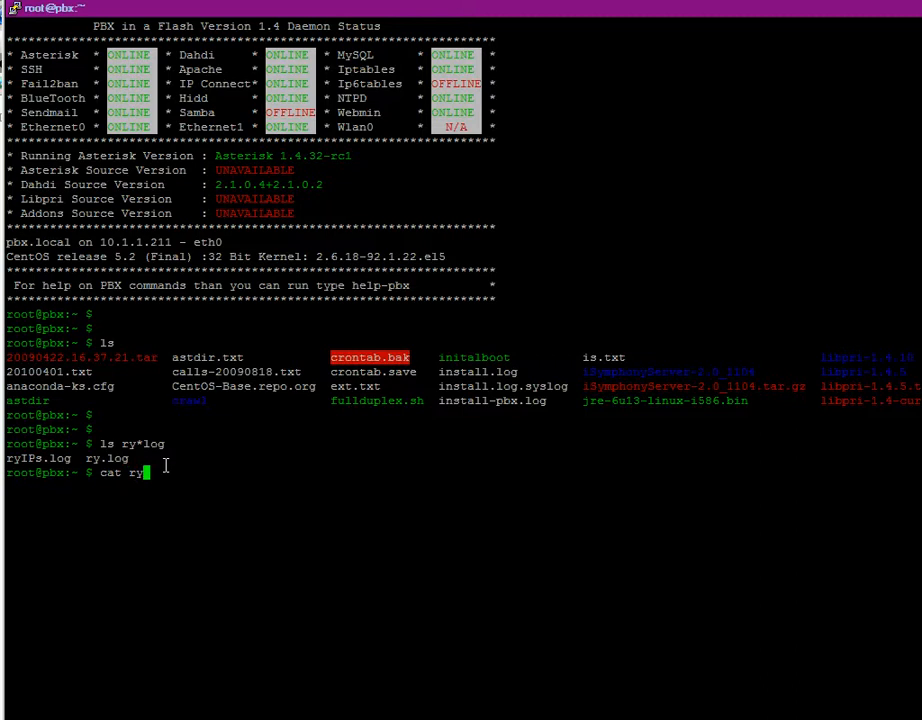
type("log")
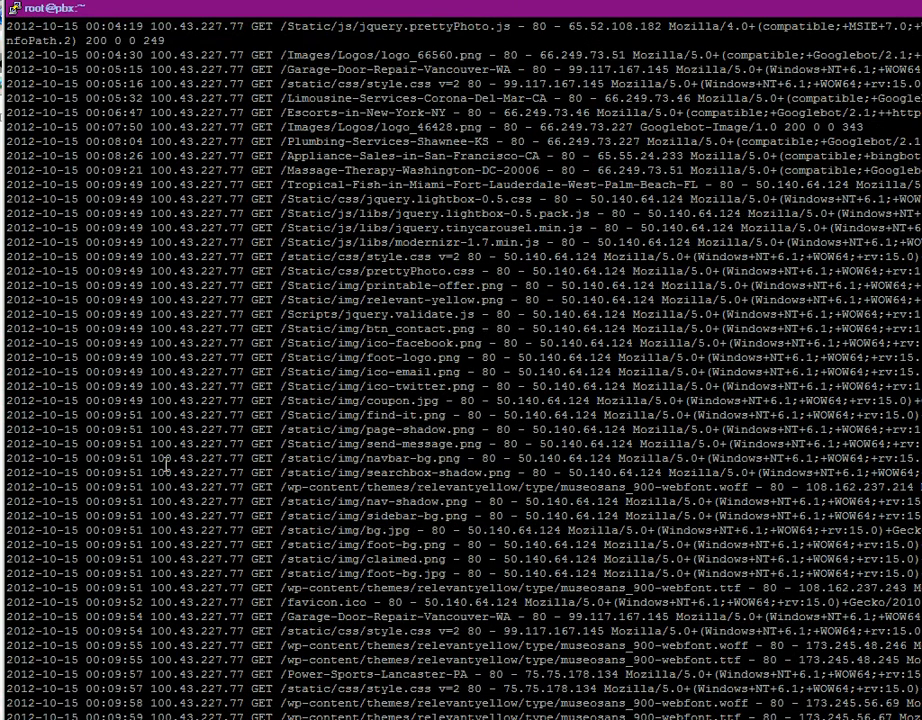
scroll("down", 3)
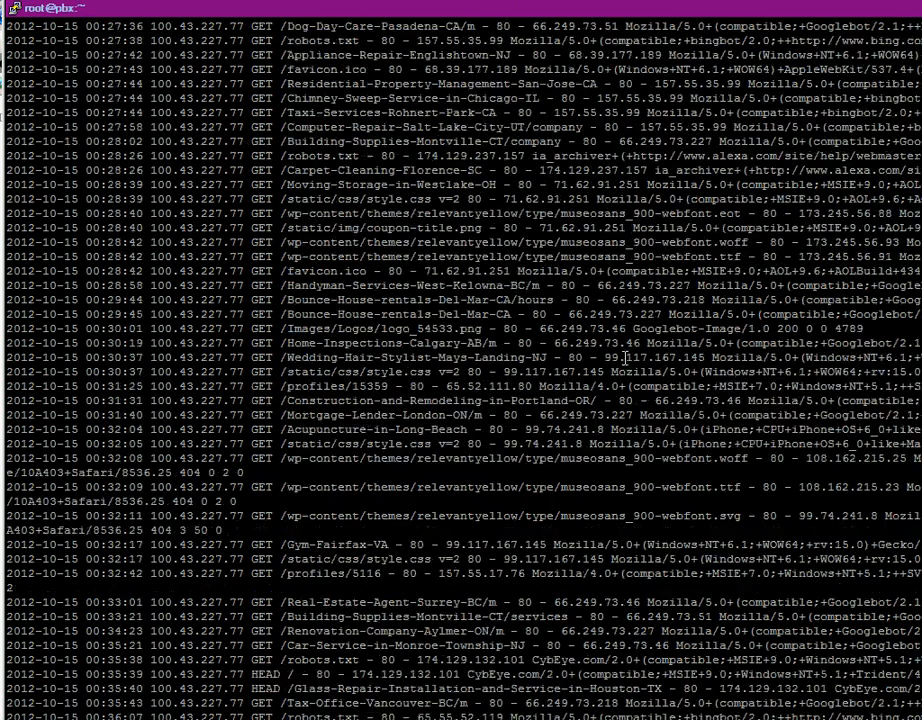
scroll("down", 3)
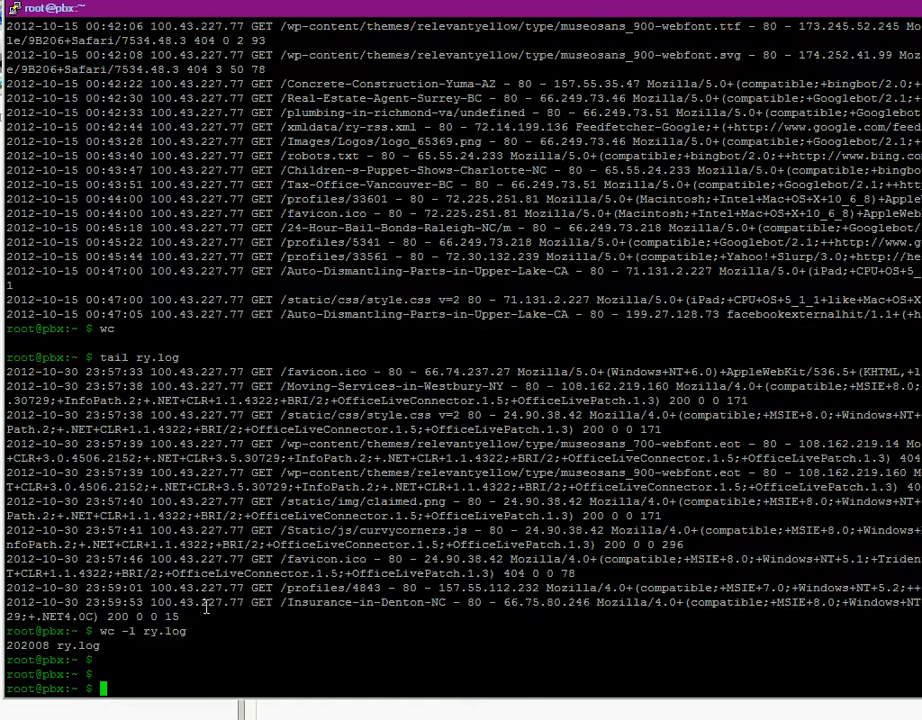
Page through the cut-extracted client IP list until the shell prompt returns.
double_click(362, 602)
type("cat ry.log |")
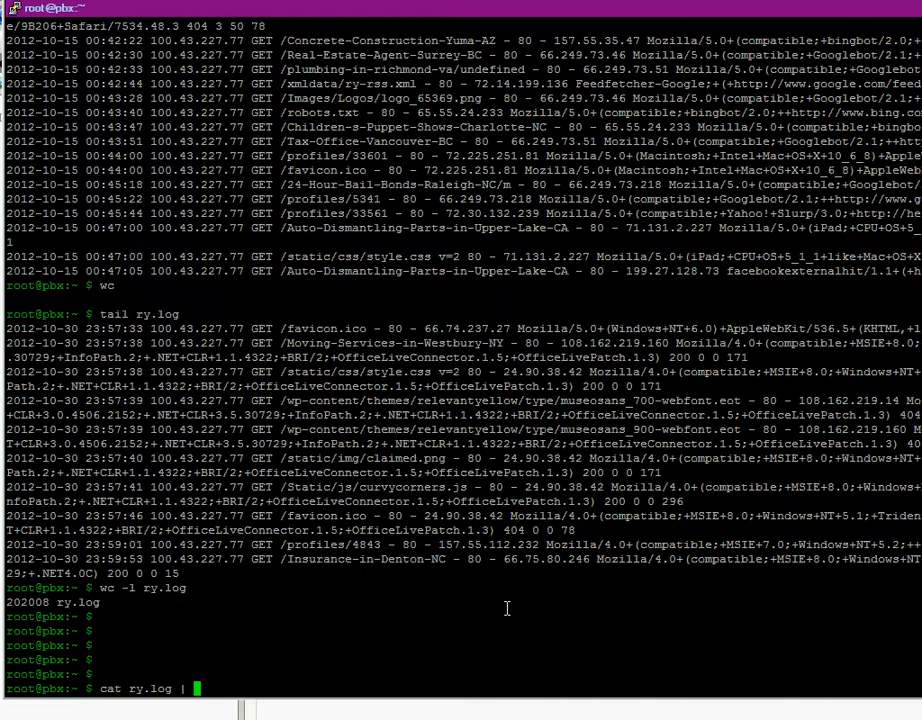
type("cu")
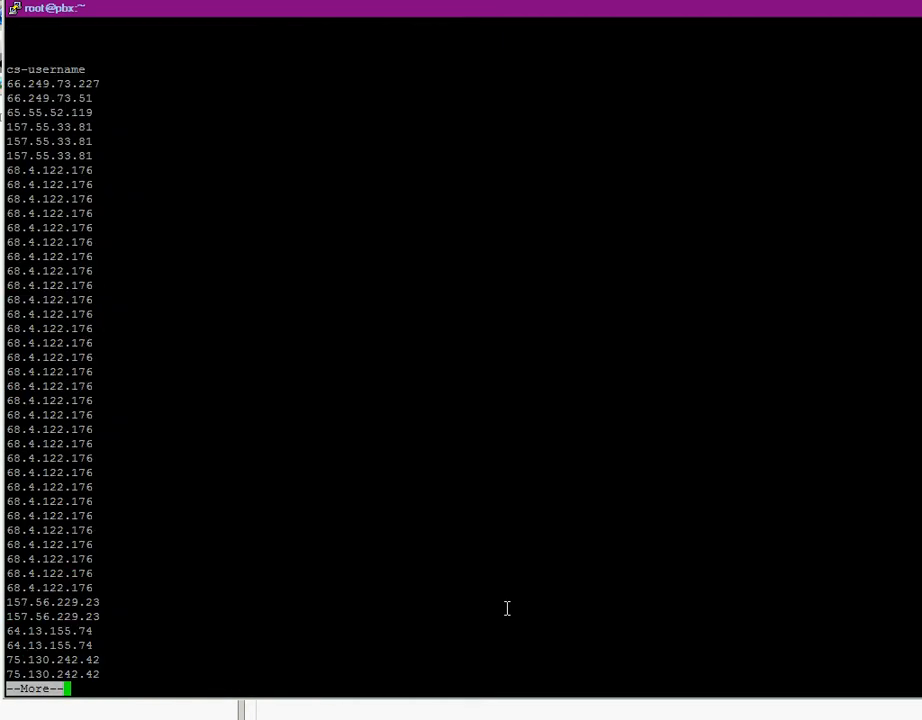
key("space")
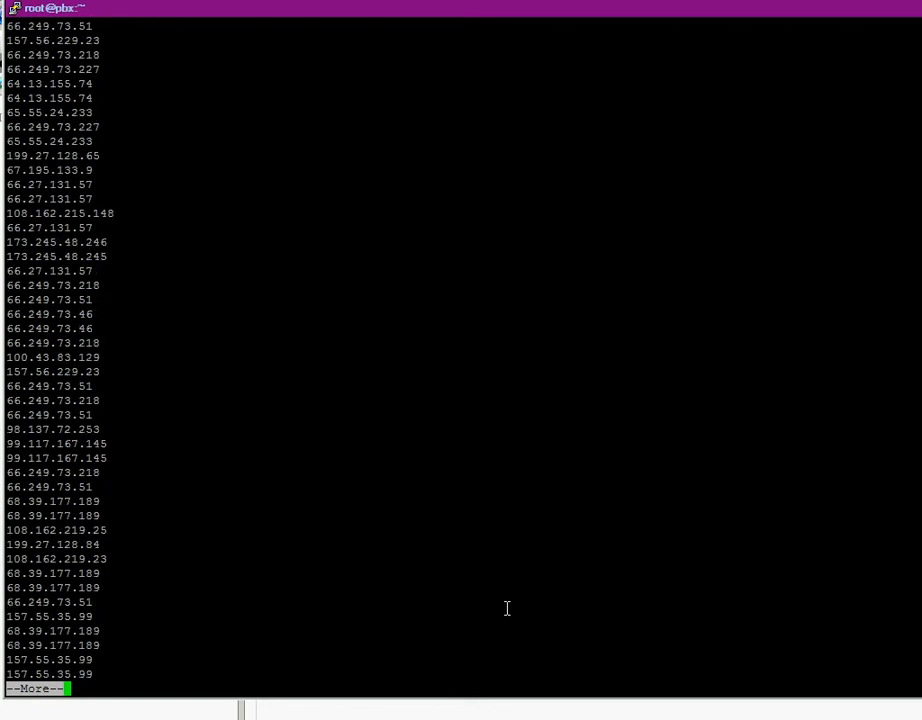
key("space")
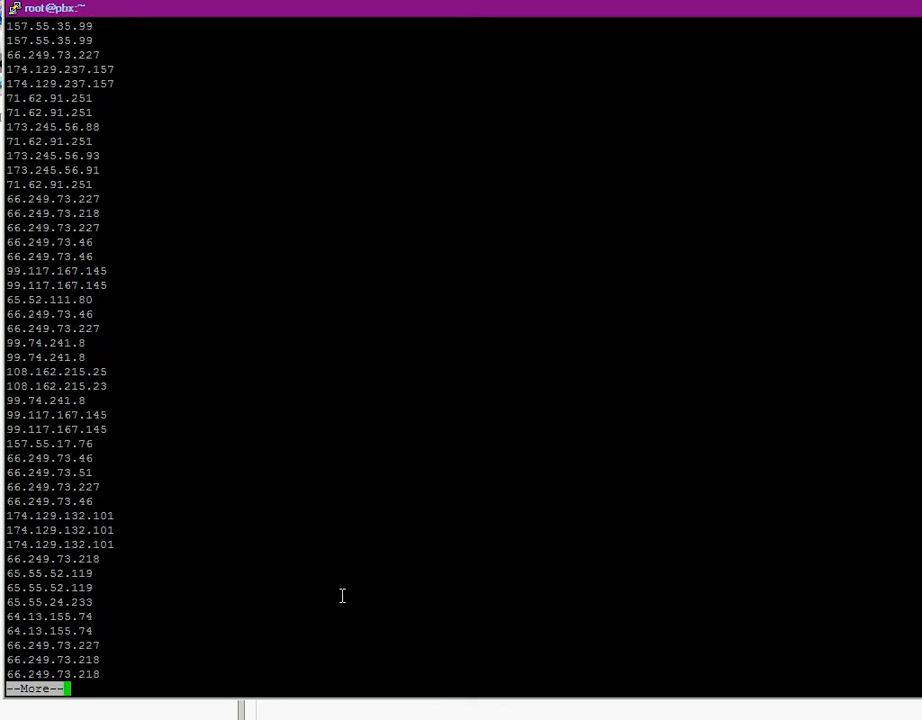
key("space")
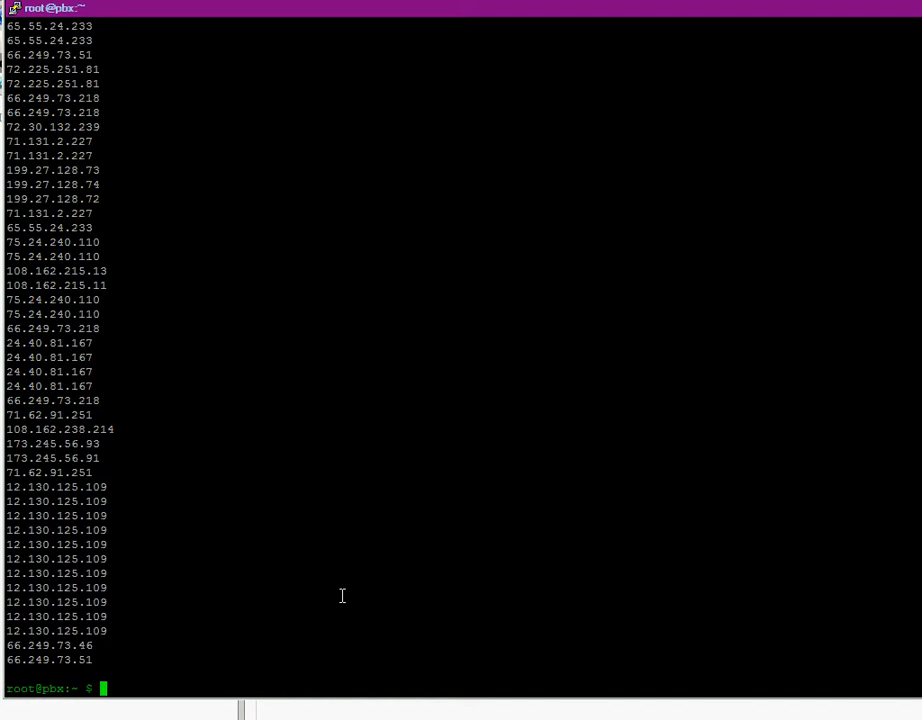
Pipe ry.log through cut -f9, sort and uniq -c, paged with more.
type("cat ry.log | cut -f9 -d\" \" | more")
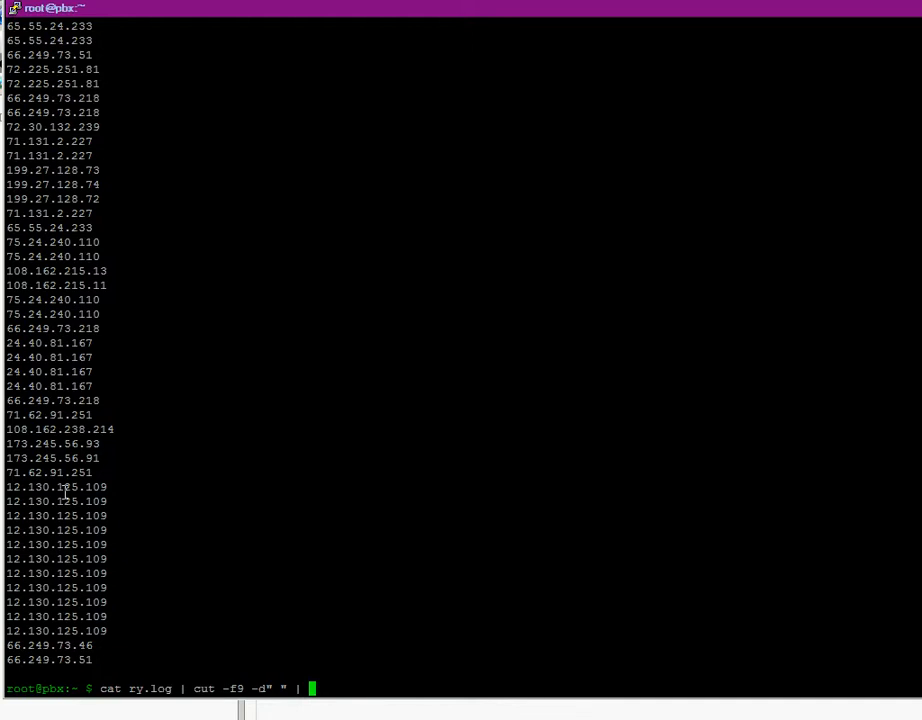
mouse_move(64, 618)
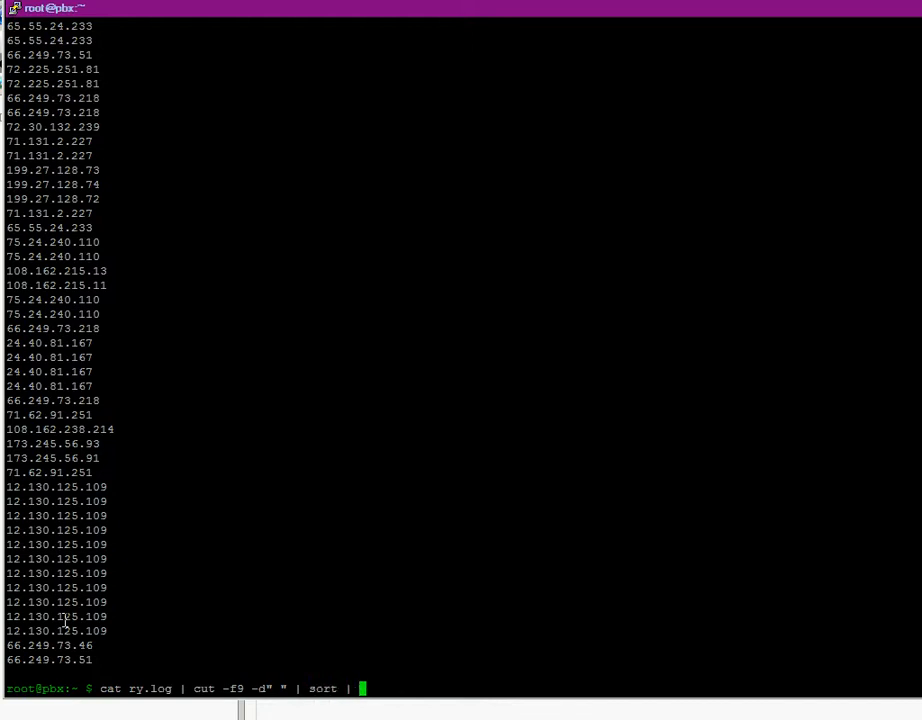
type("uni")
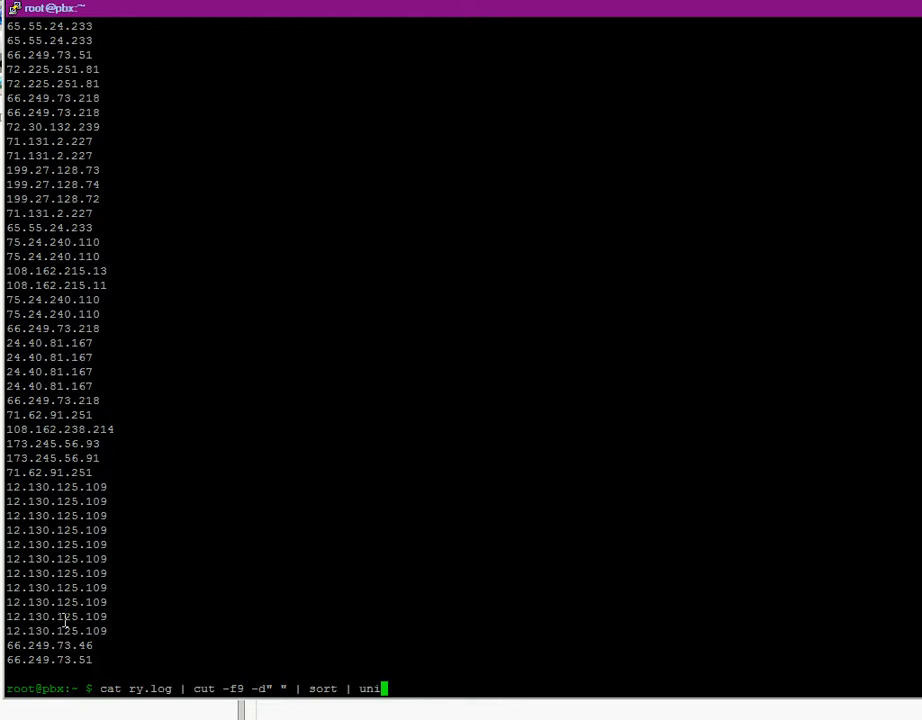
type("c")
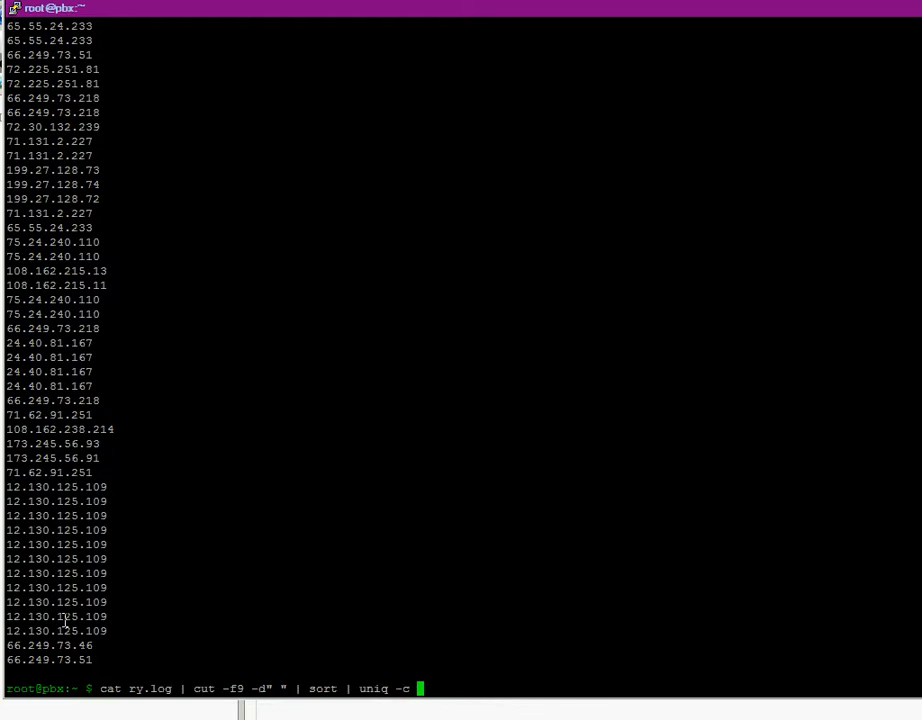
type("| more")
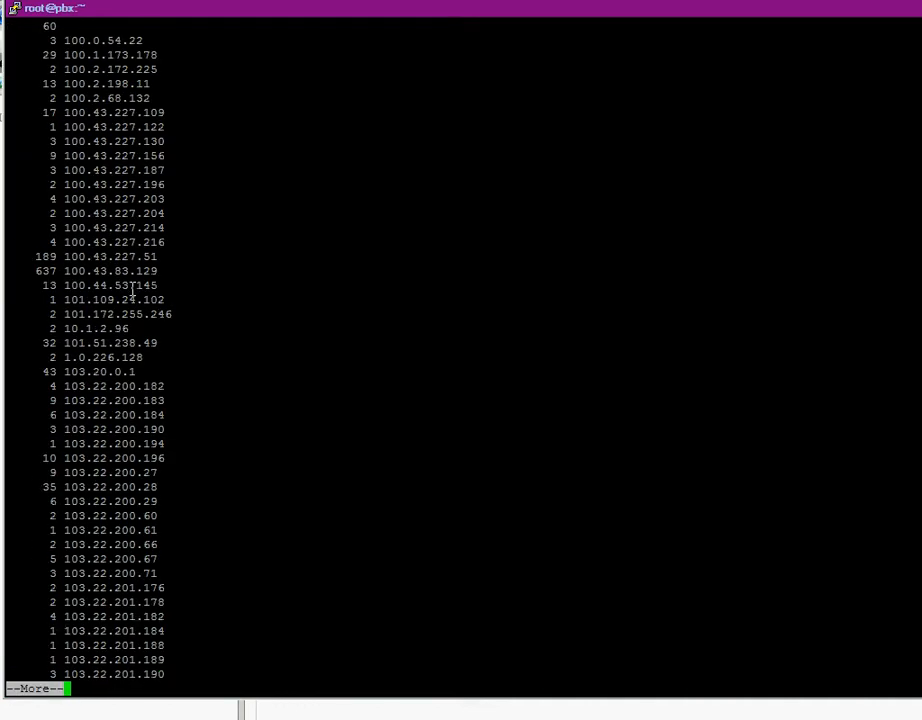
mouse_move(215, 267)
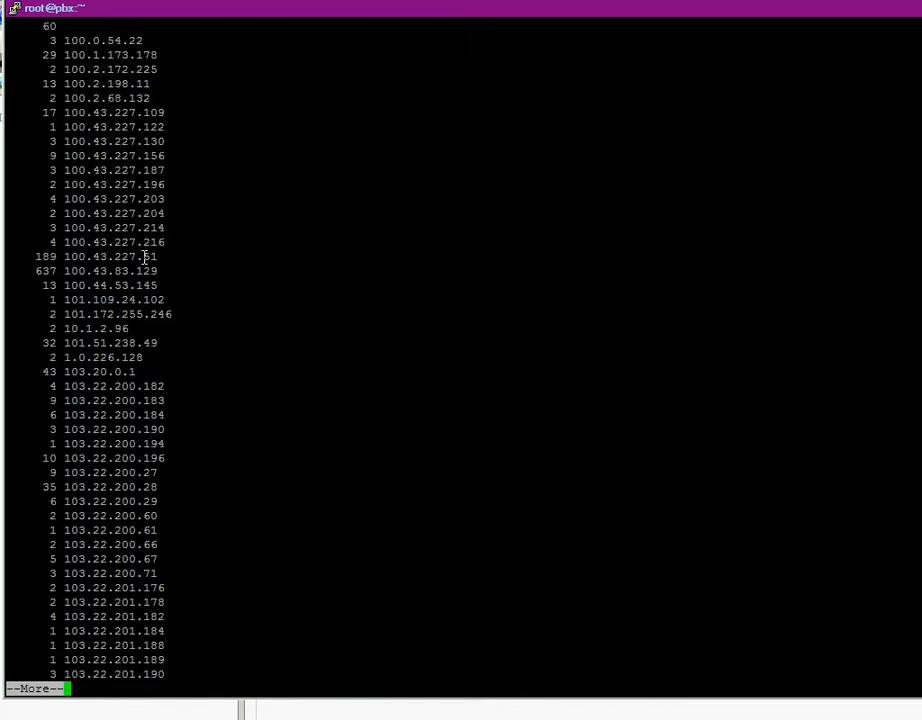
mouse_move(168, 304)
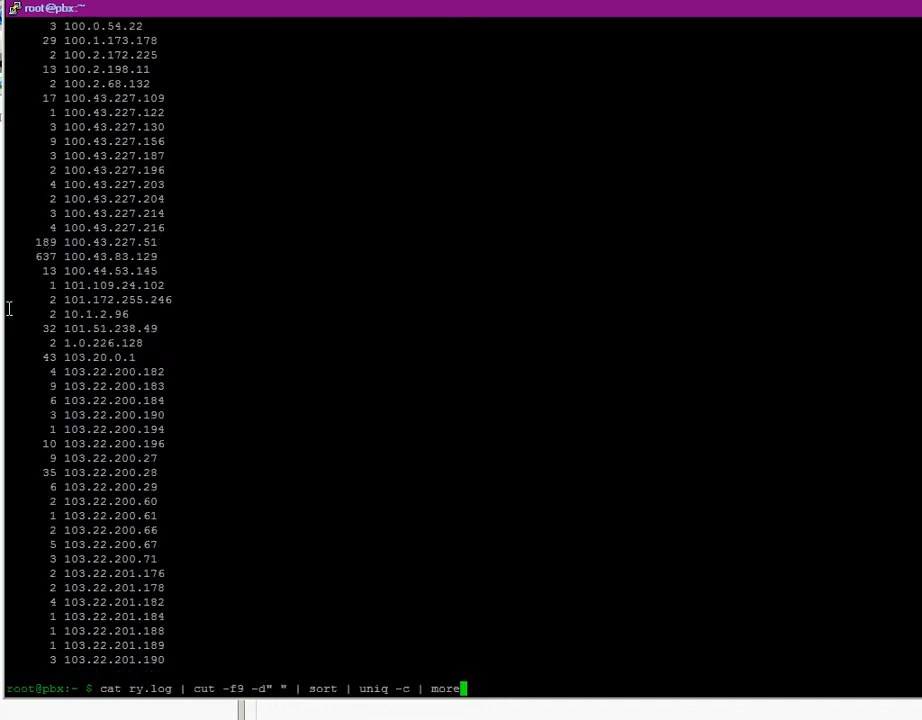
Add sort -n to the counted-IP pipeline, piped into more.
type("so")
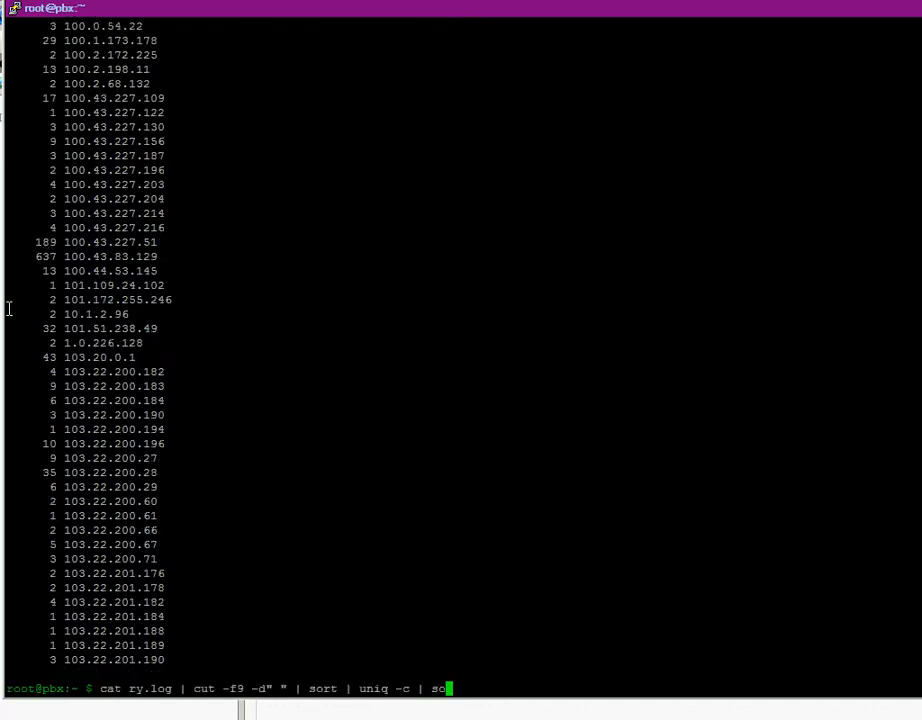
type("rt")
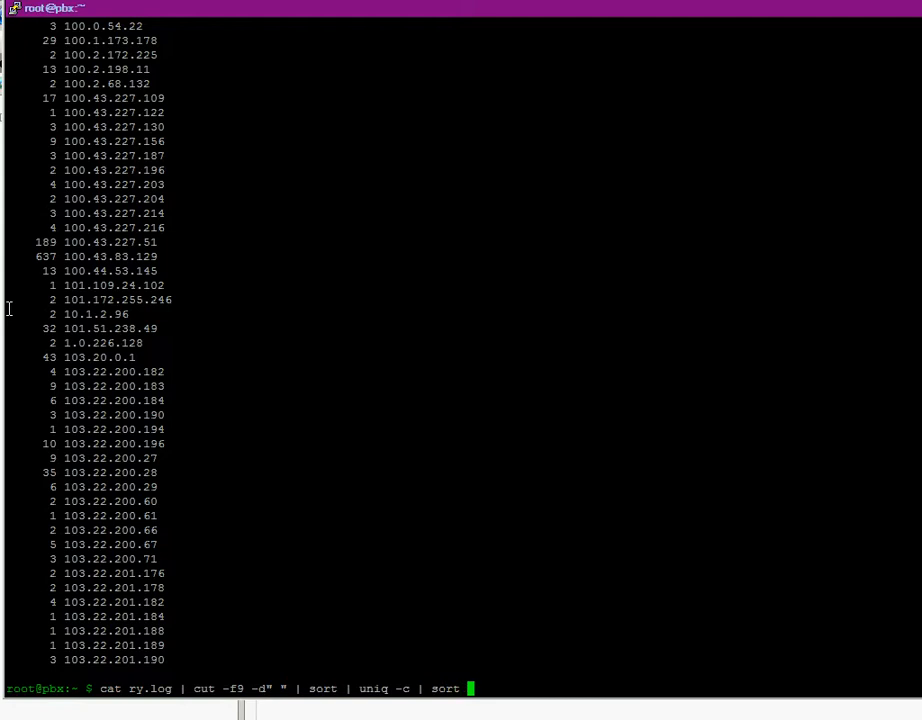
type("-n")
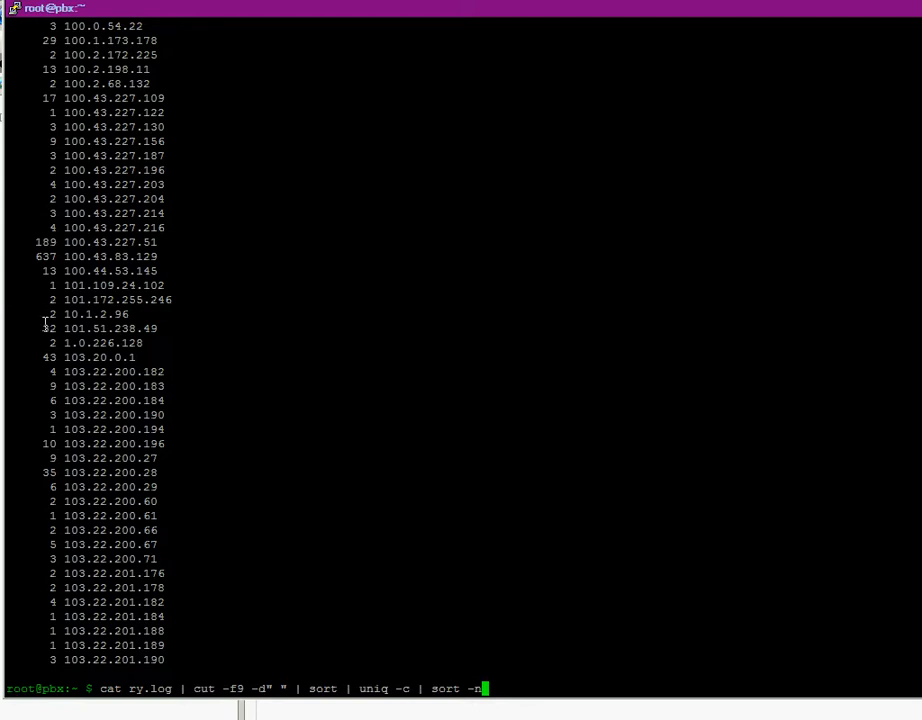
type("| more")
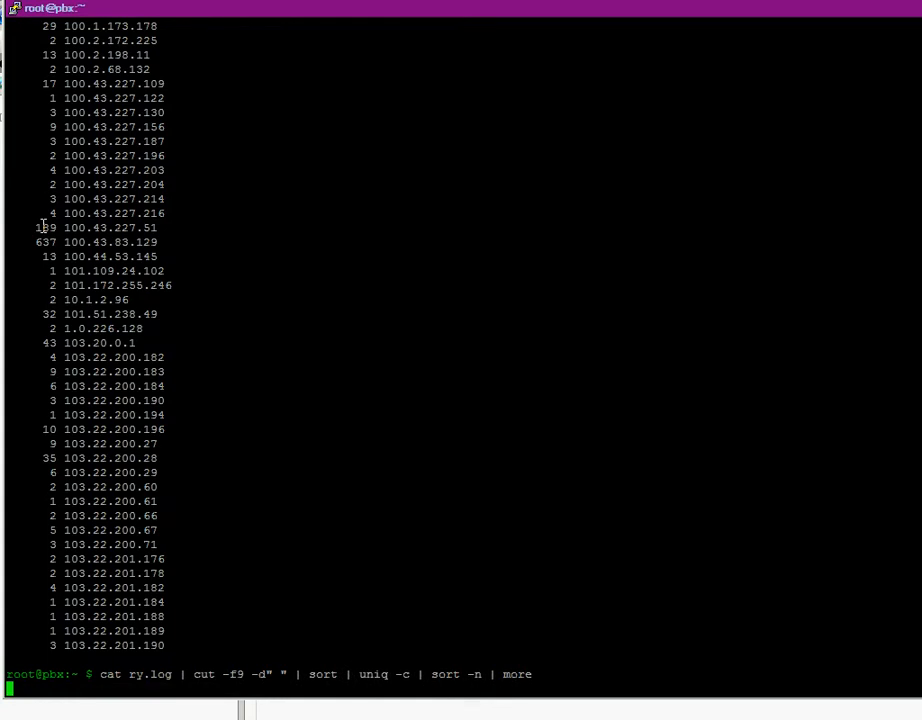
Page through the numerically sorted counts, starting with single-request IPs.
key("space")
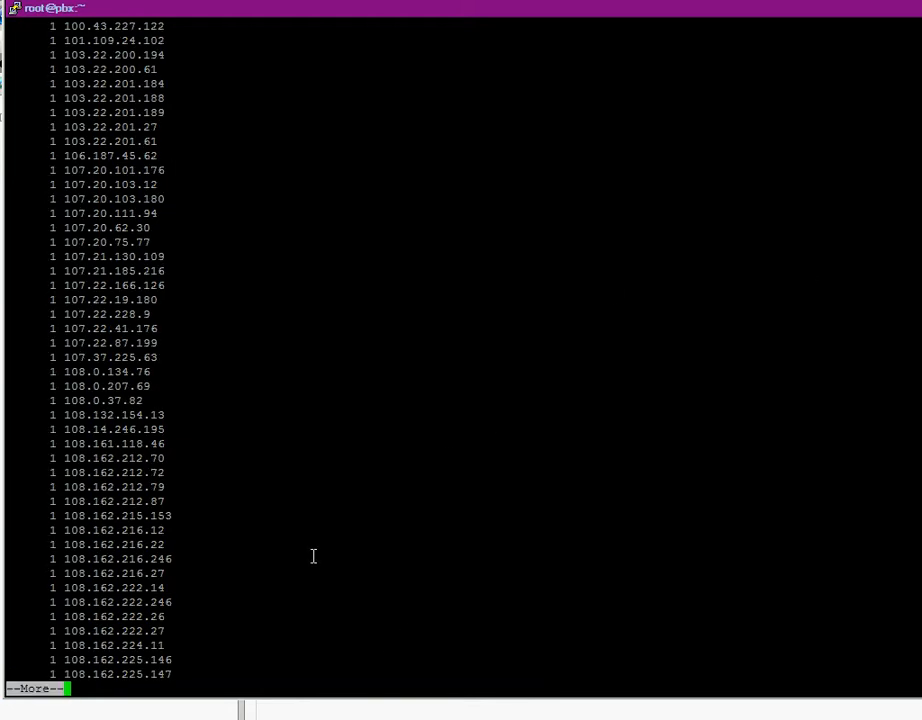
mouse_move(25, 151)
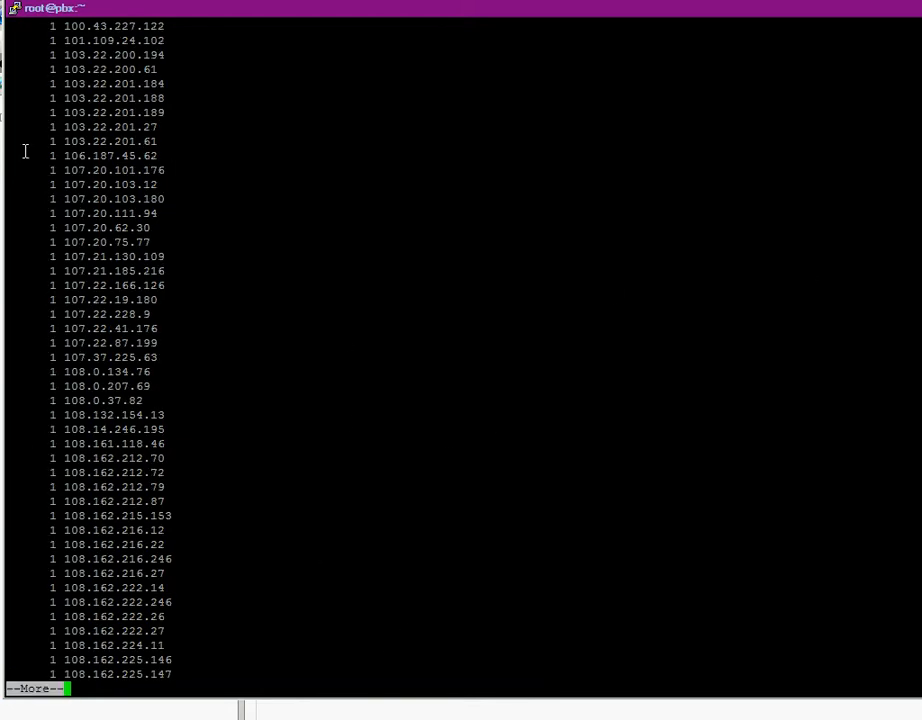
key("space")
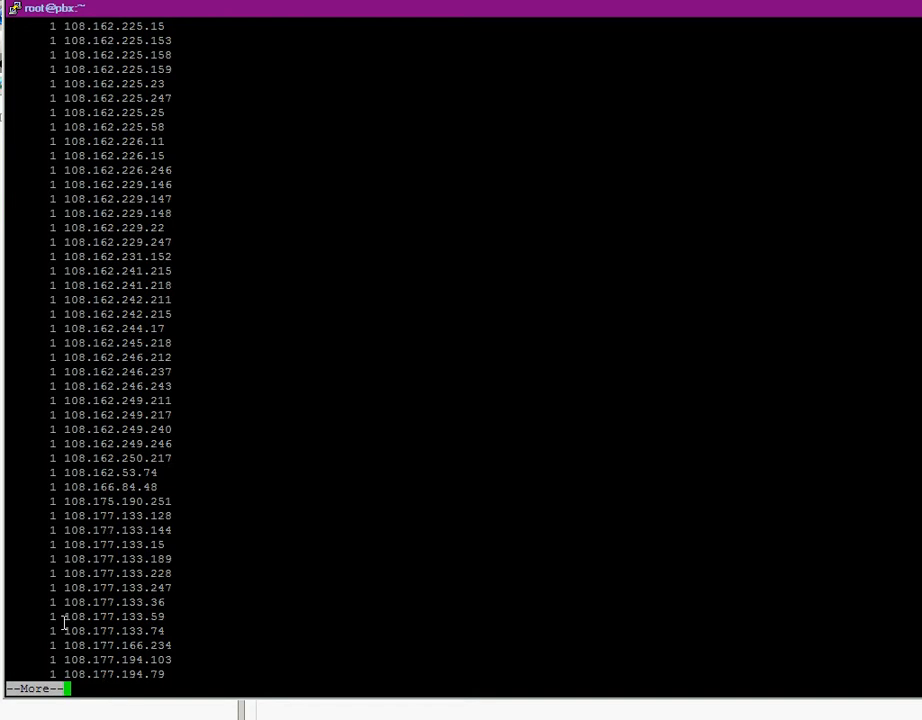
key("space")
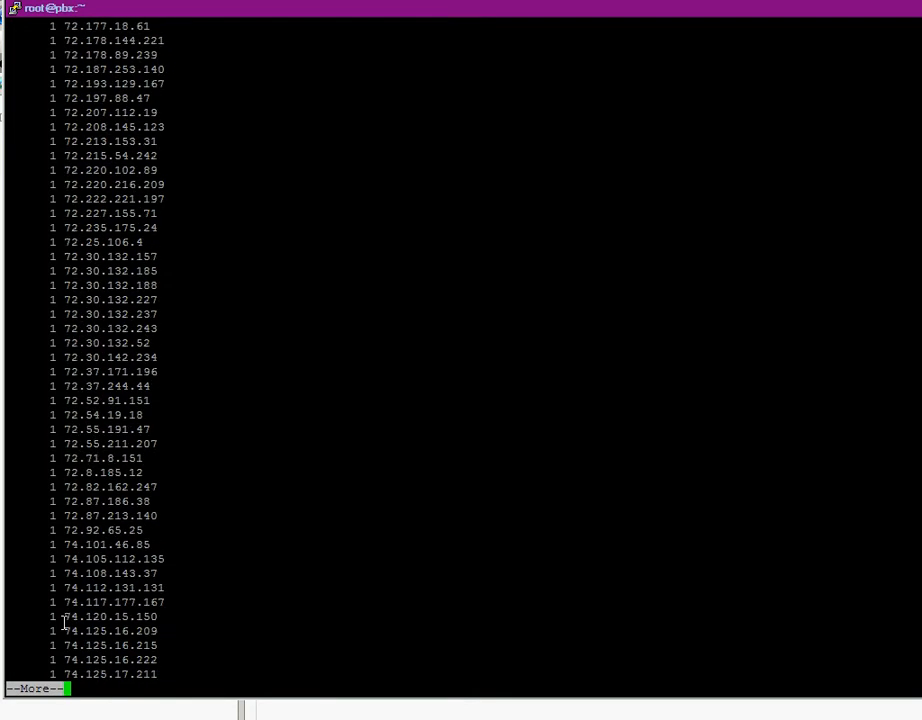
key("space")
type("cat ry.log | cut -f9 -d\" \" | sort | uniq -c | sort -n -r | more")
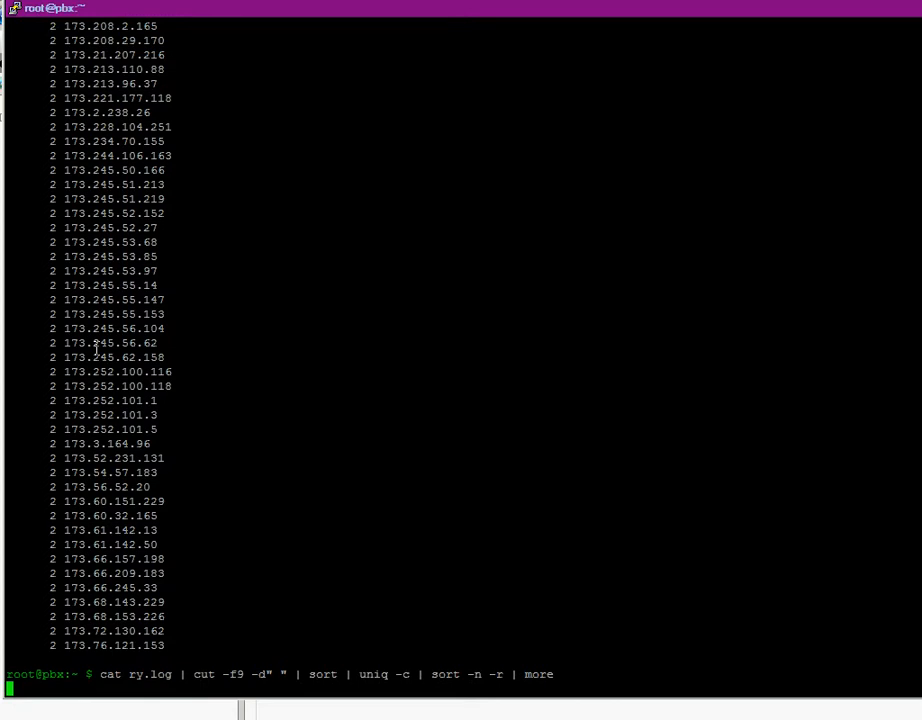
Run the reverse-sorted pipeline to list IPs from most to fewest requests.
key("Return")
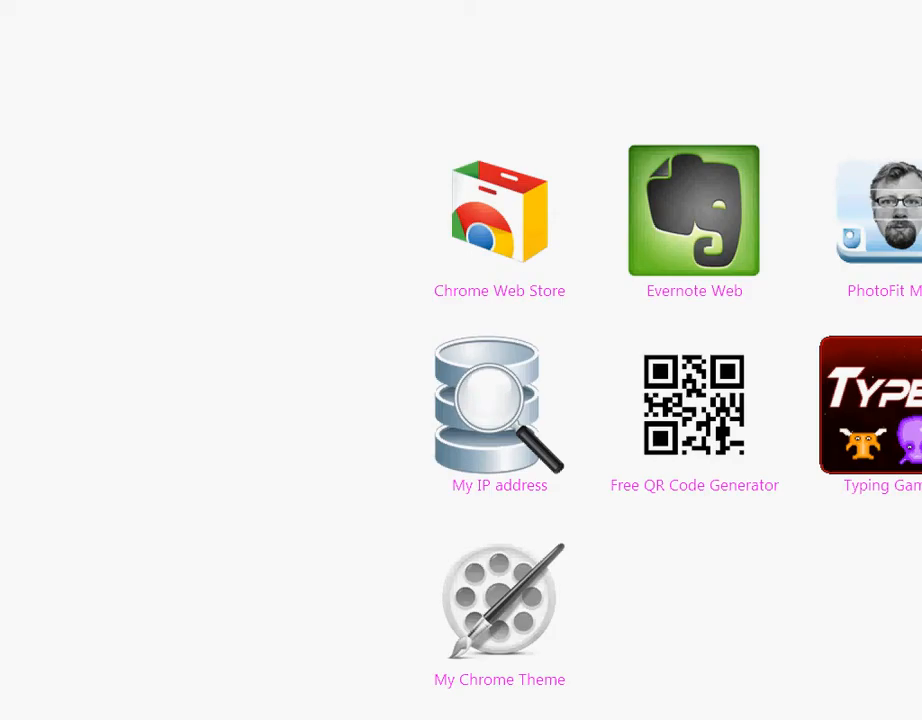
left_click(499, 405)
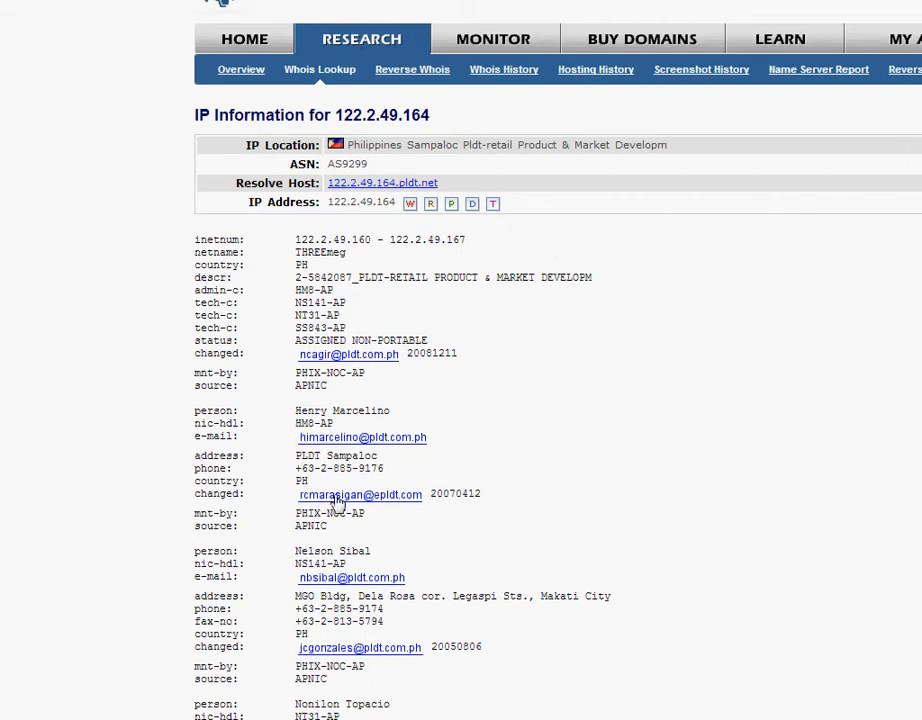
mouse_move(335, 202)
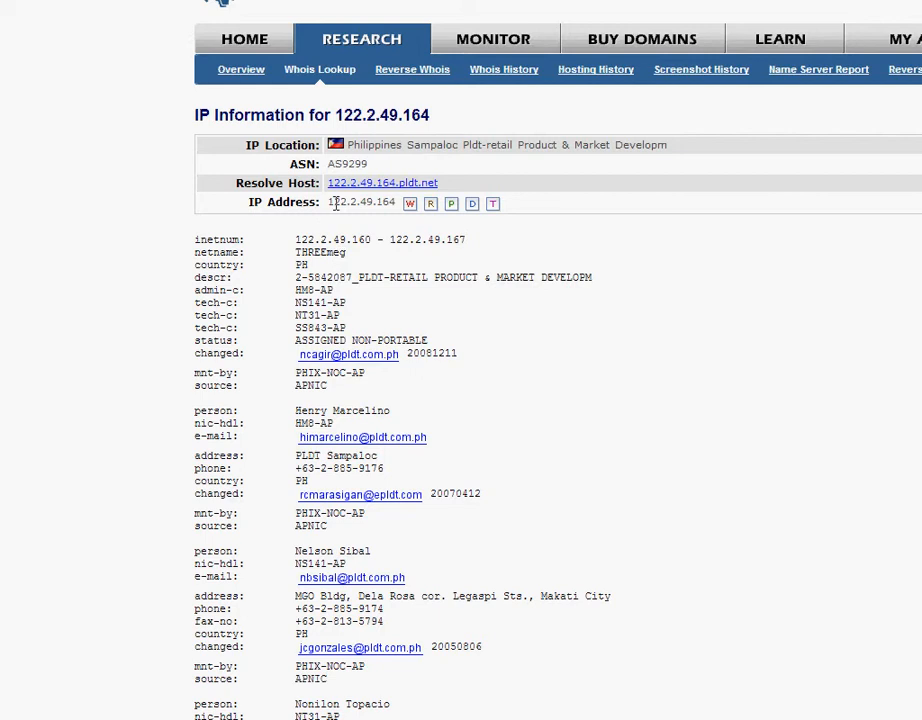
left_click_drag(360, 144, 668, 144)
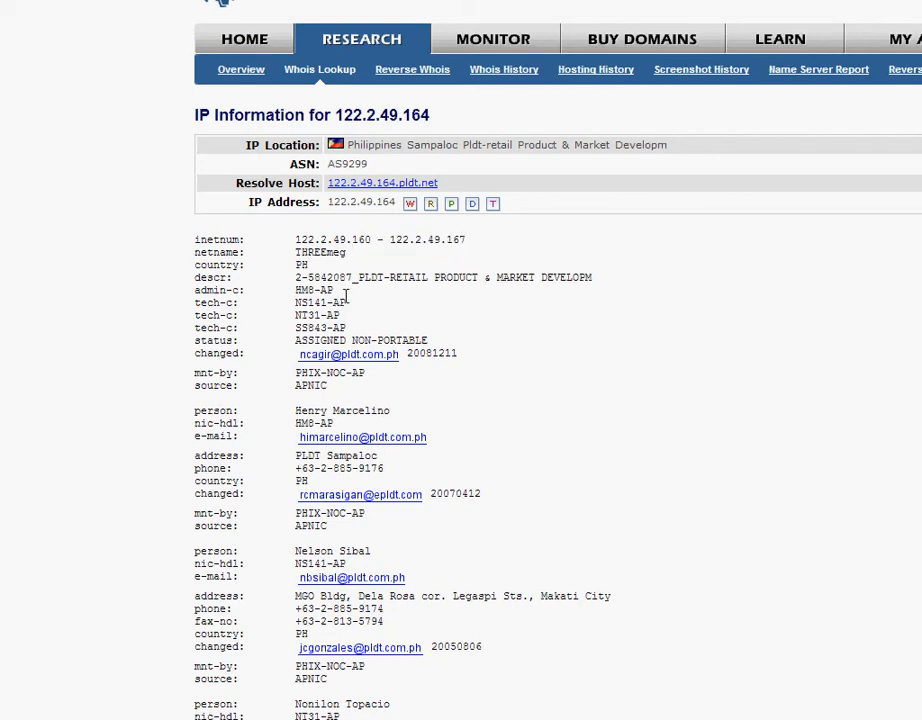
scroll("down", 3)
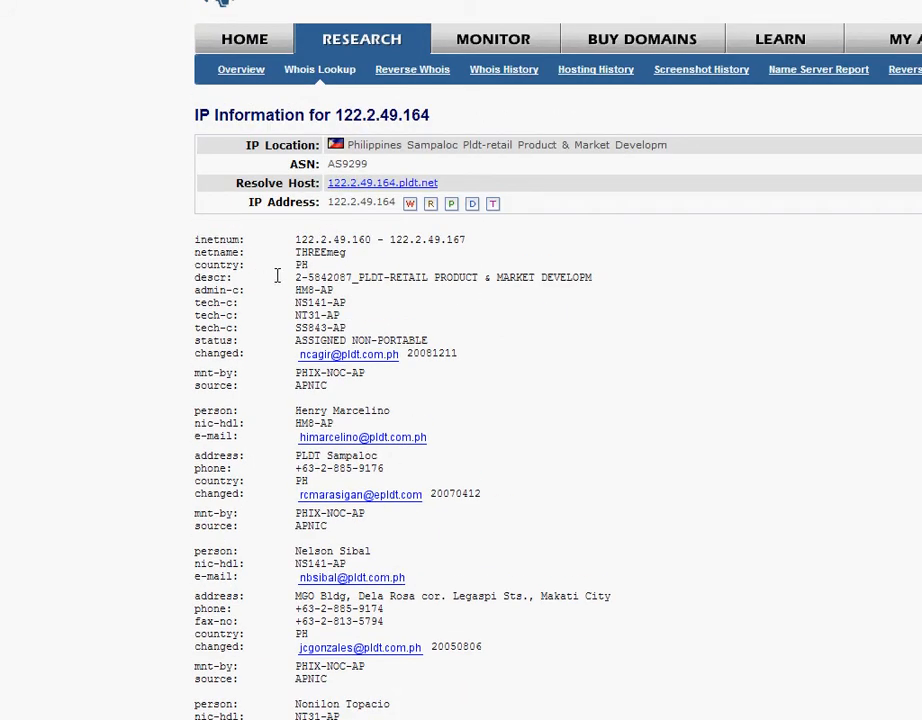
mouse_move(289, 251)
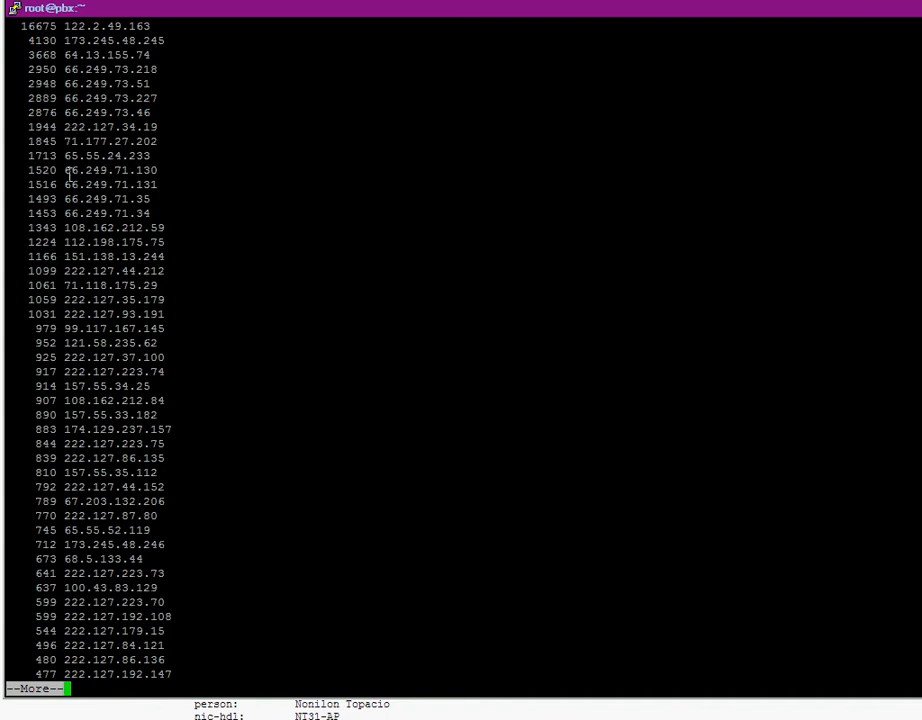
mouse_move(47, 289)
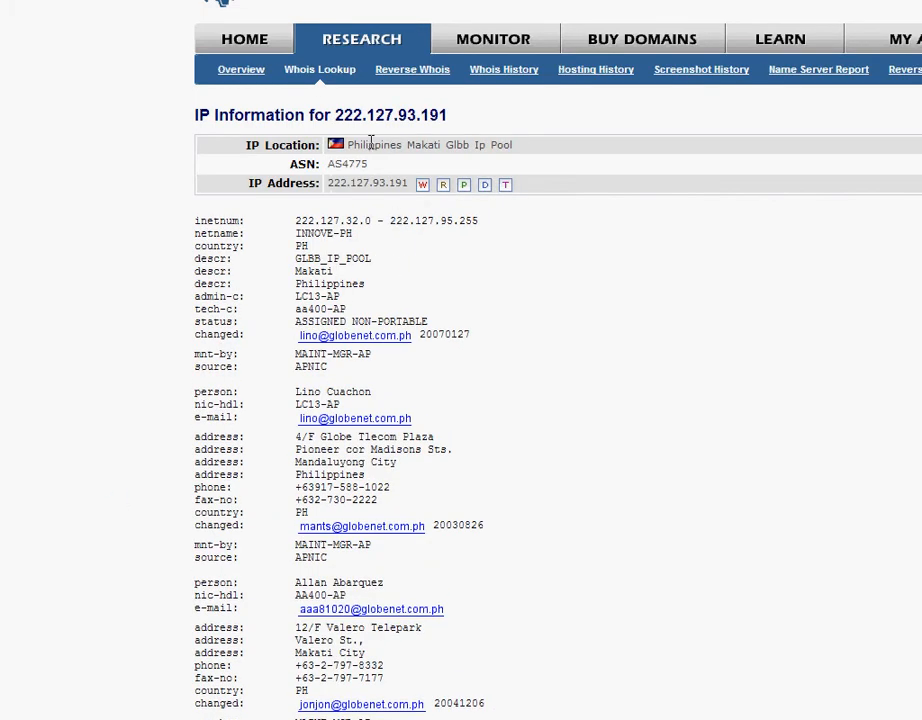
Highlight the Makati, Philippines location in the whois record for 222.127.93.191.
left_click_drag(355, 144, 490, 144)
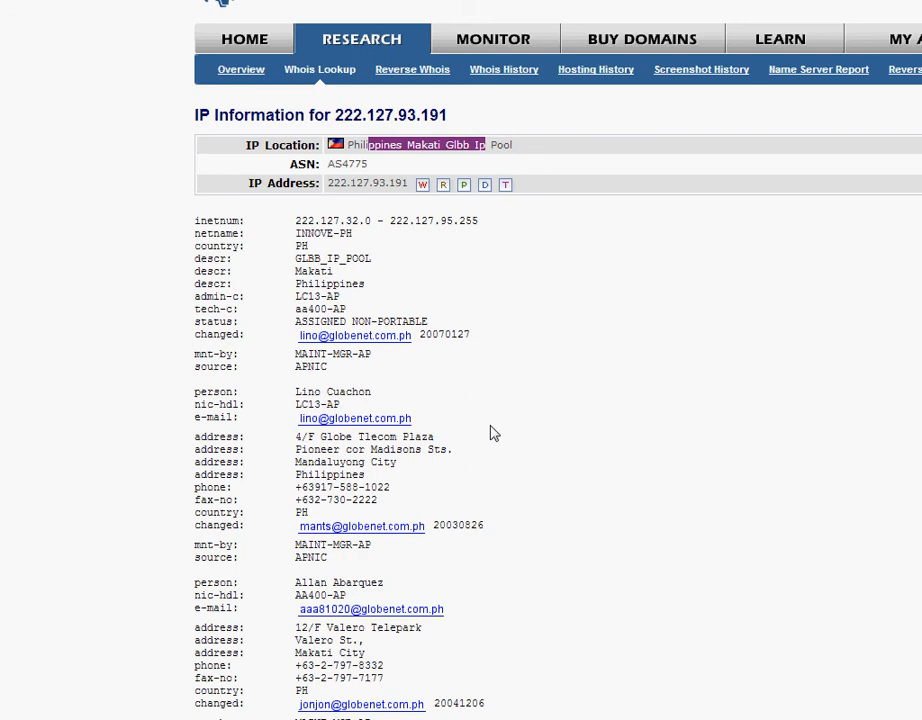